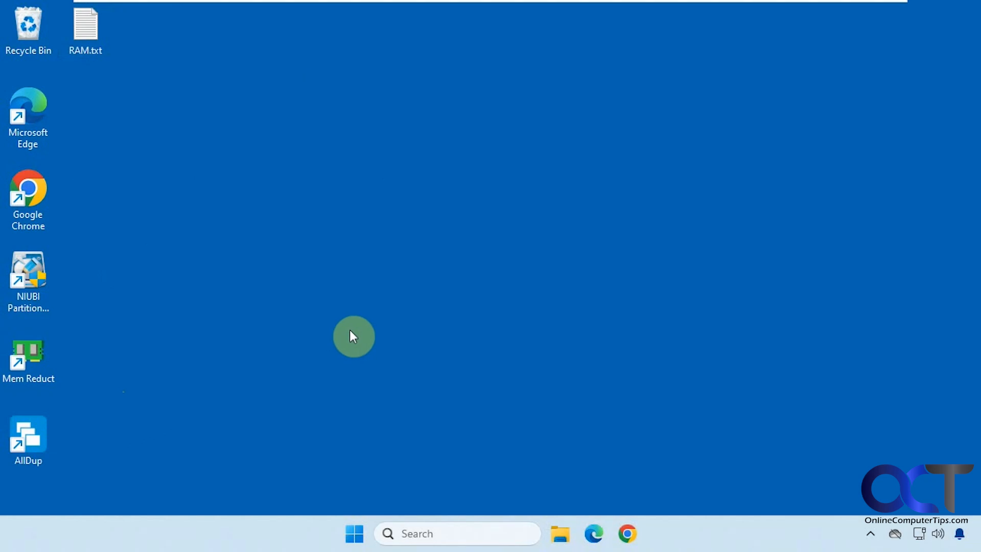
mouse_move(383, 342)
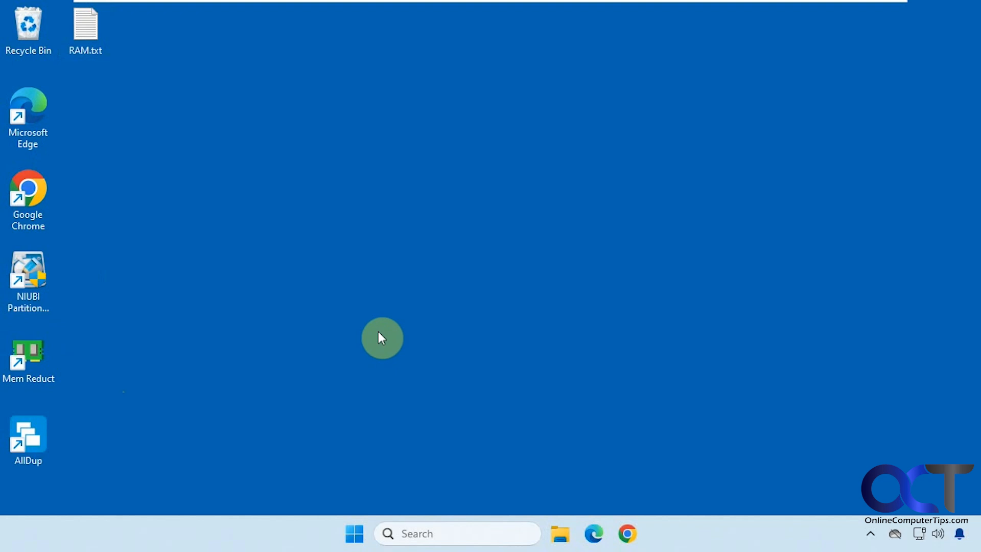
mouse_move(210, 431)
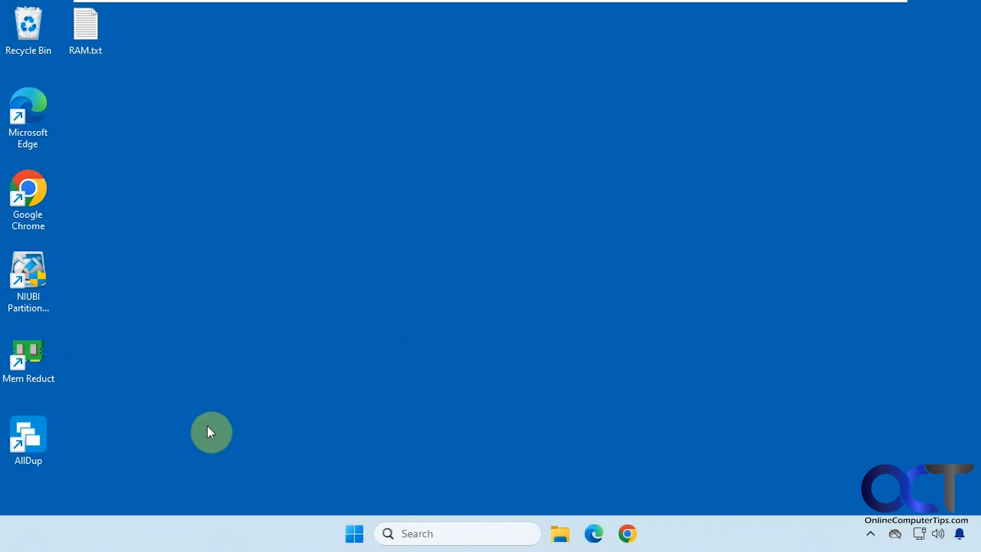
Launch AllDup 4.5.62 from its desktop shortcut.
left_click(28, 438)
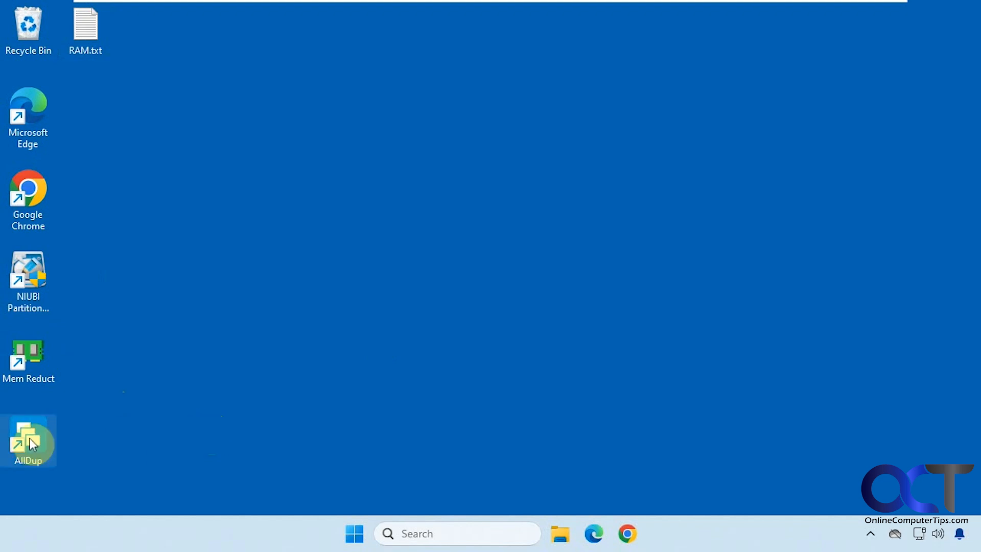
mouse_move(29, 441)
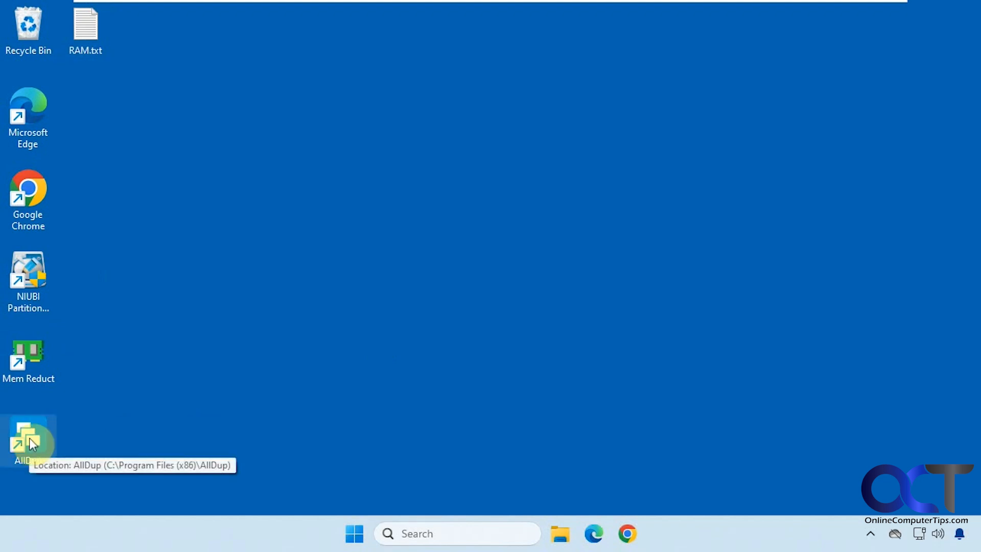
double_click(28, 438)
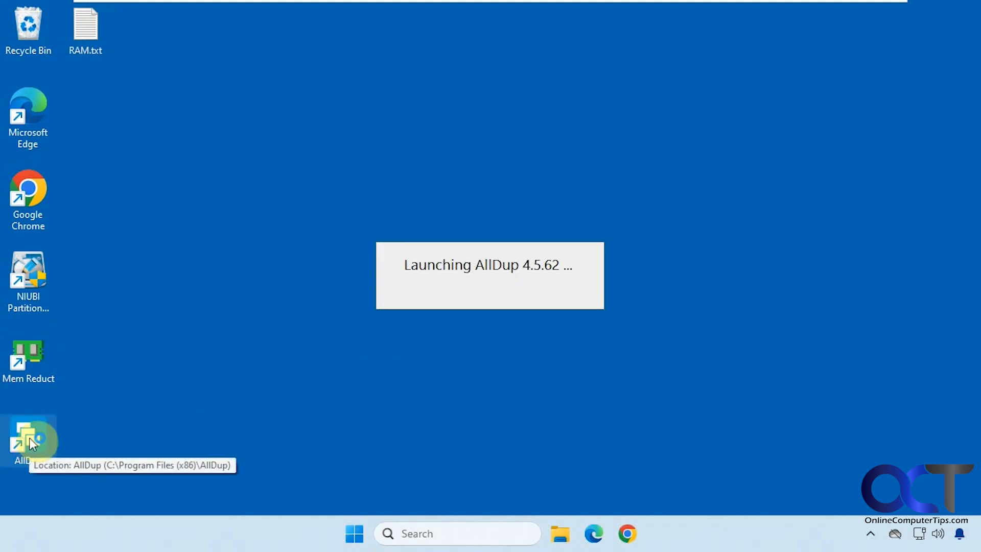
double_click(28, 439)
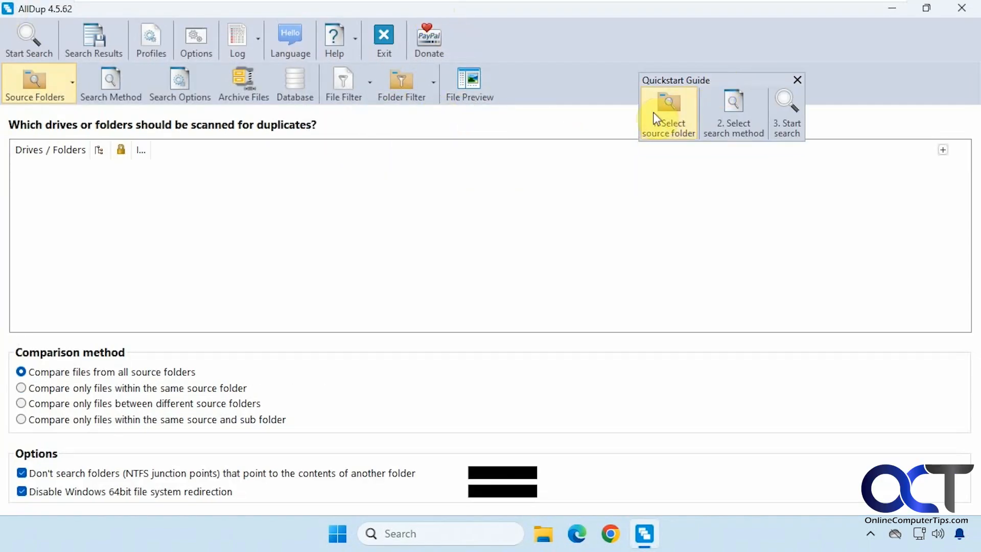
mouse_move(733, 113)
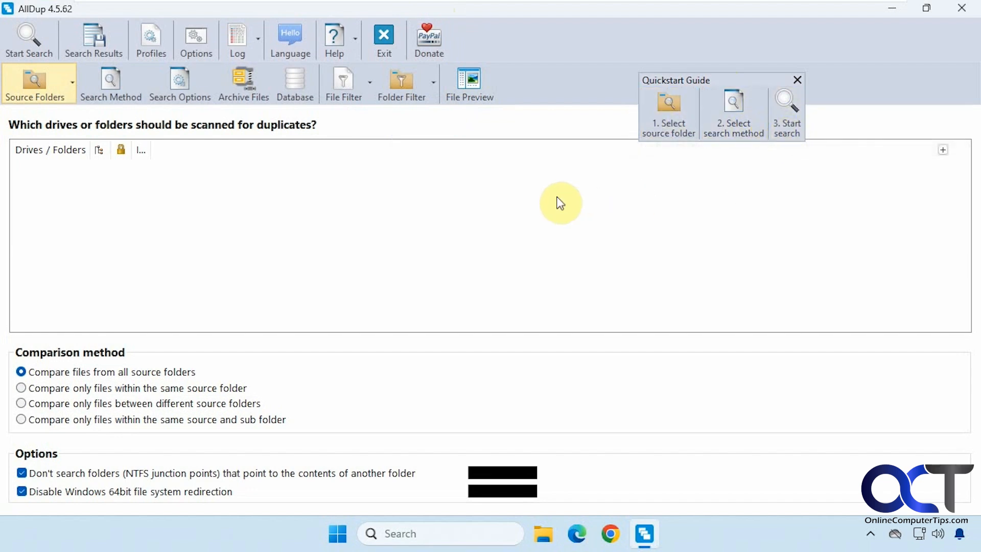
mouse_move(118, 191)
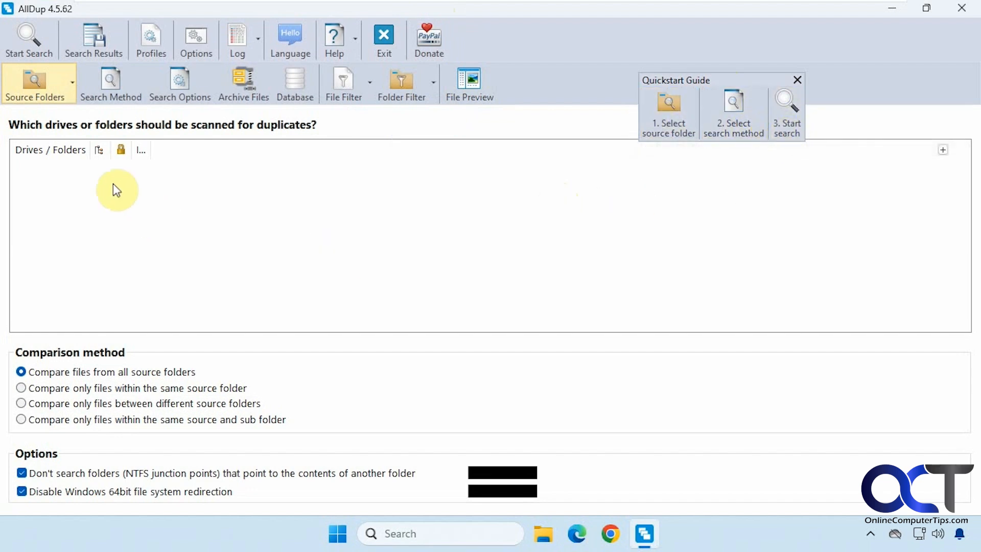
mouse_move(90, 182)
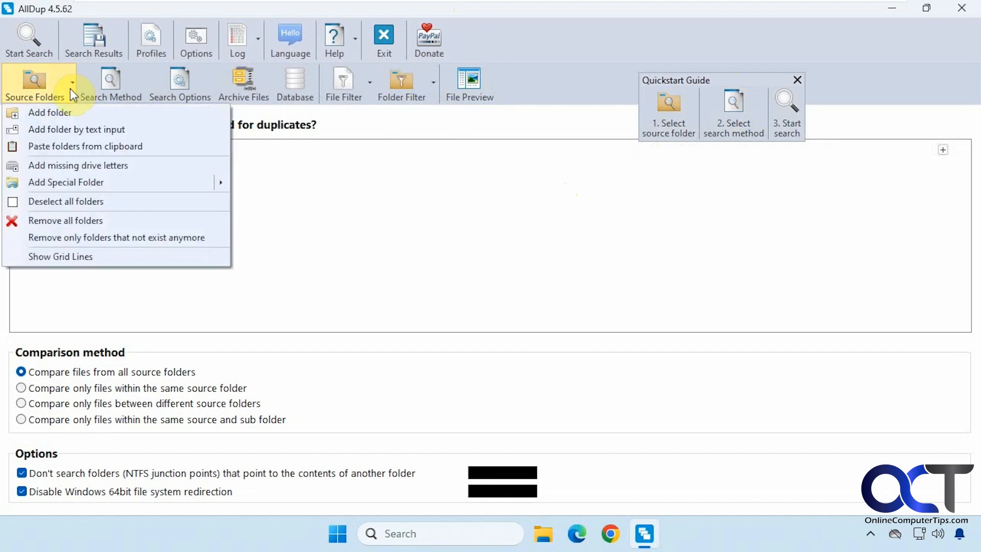
Add the user's Documents folder as a scan source.
left_click(49, 112)
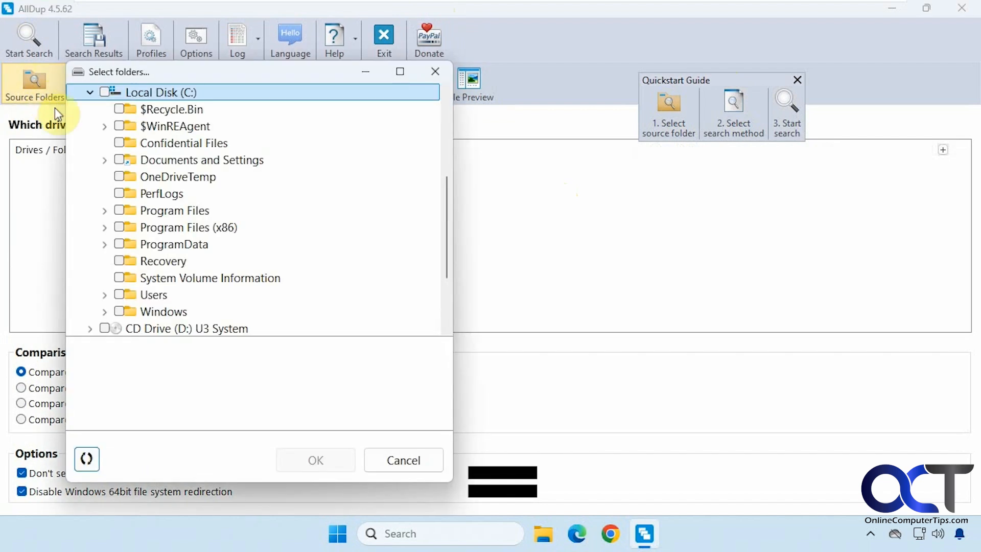
left_click(402, 460)
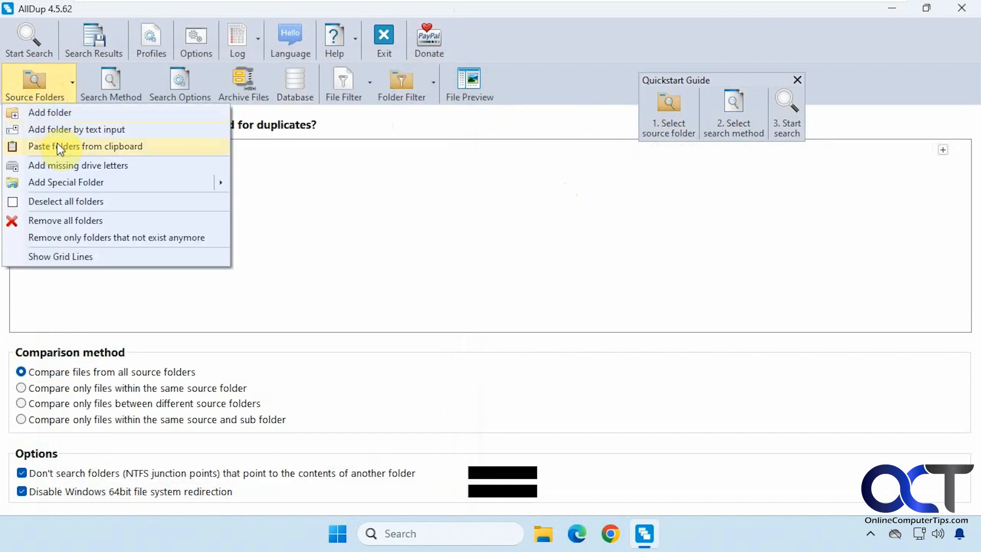
mouse_move(115, 182)
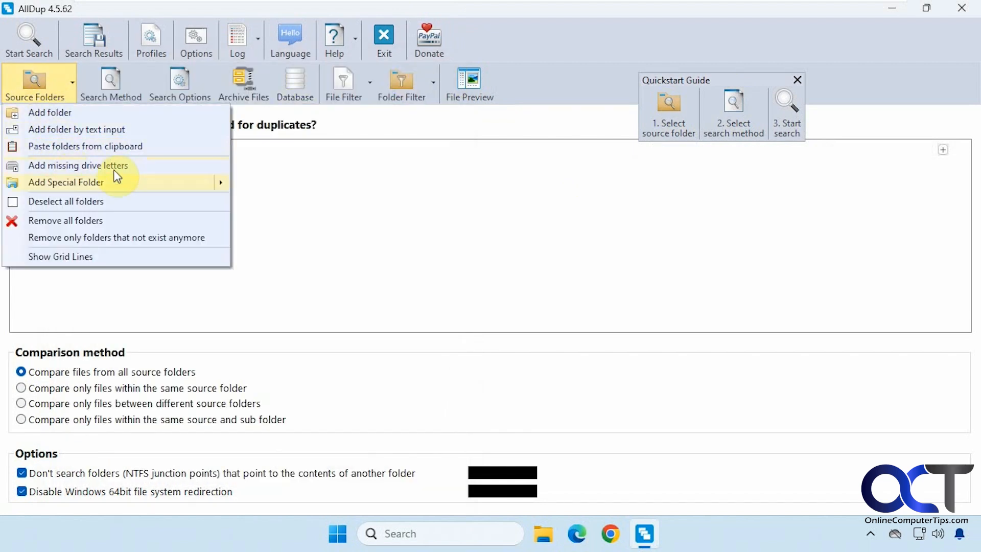
left_click(141, 299)
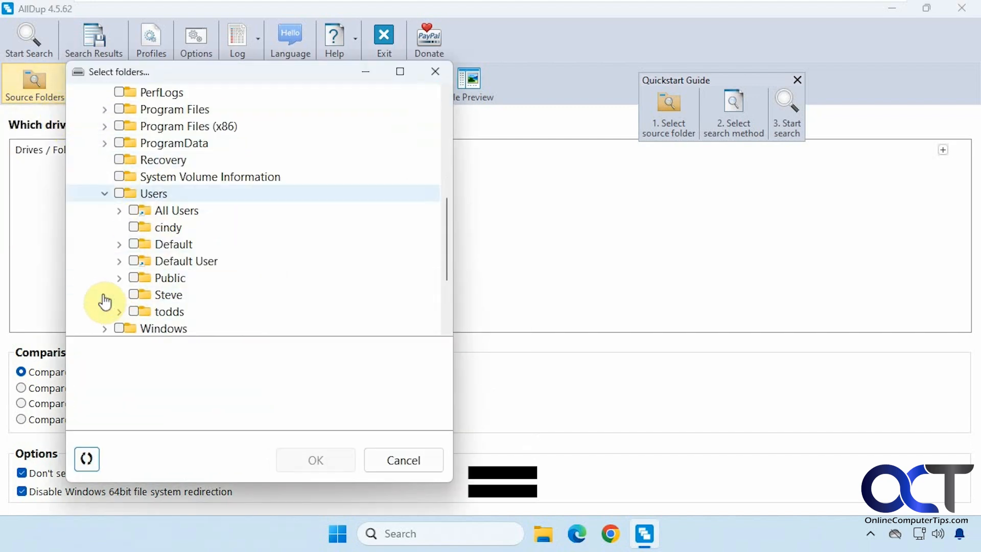
left_click(119, 312)
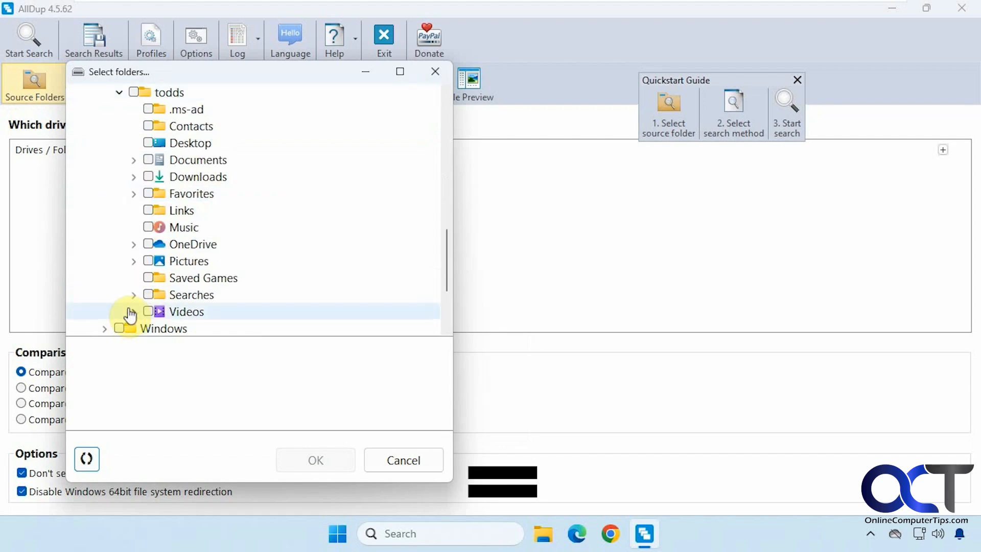
left_click(148, 159)
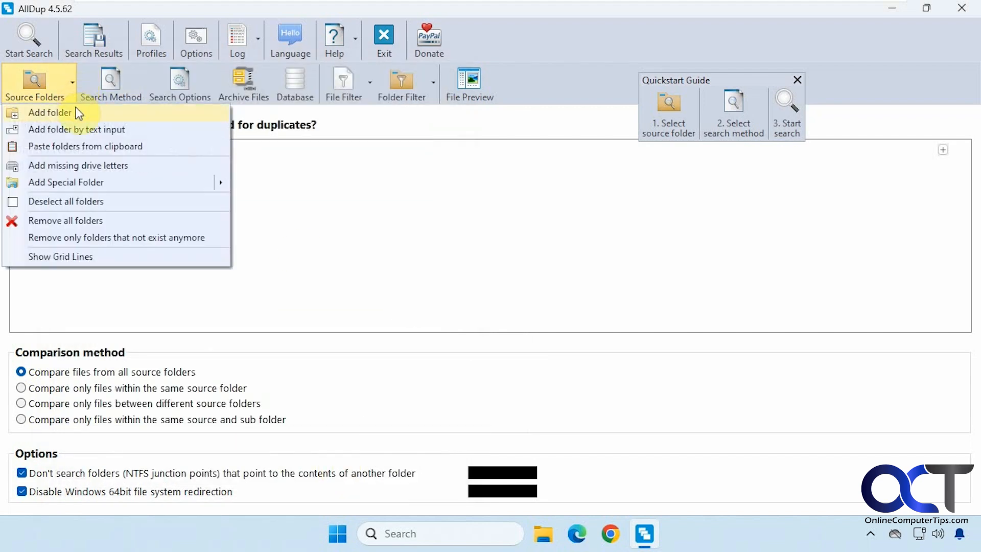
Add the Data (E:) drive as a second scan source.
left_click(49, 112)
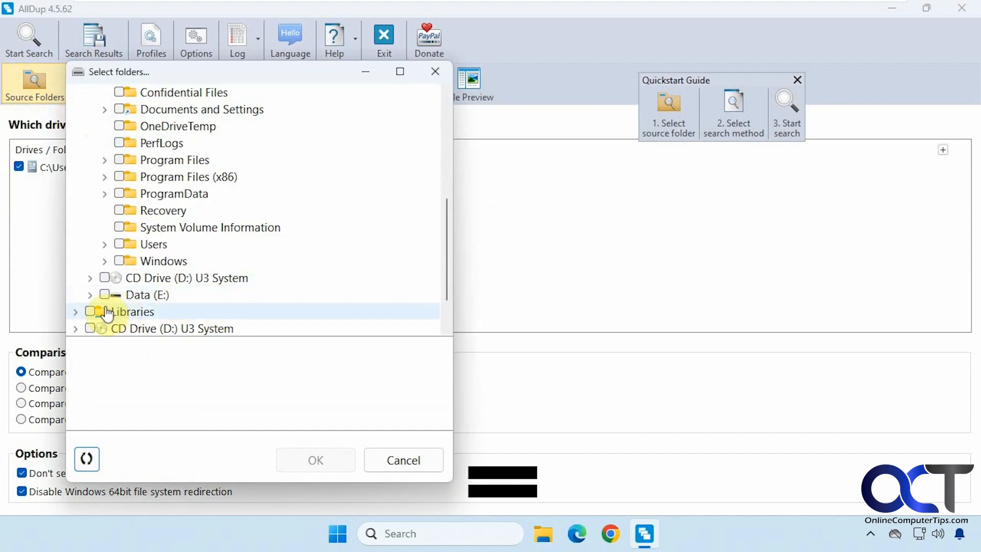
left_click(104, 294)
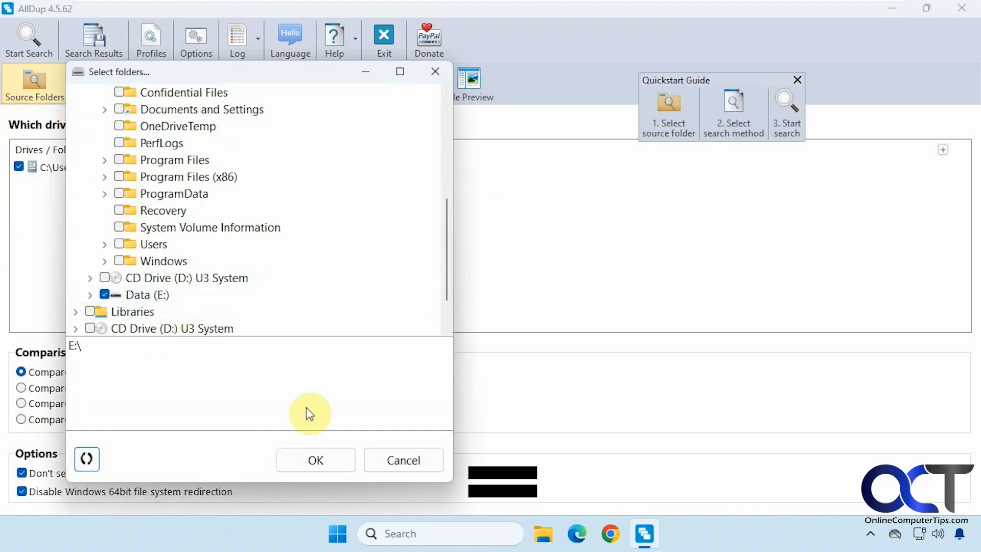
left_click(316, 460)
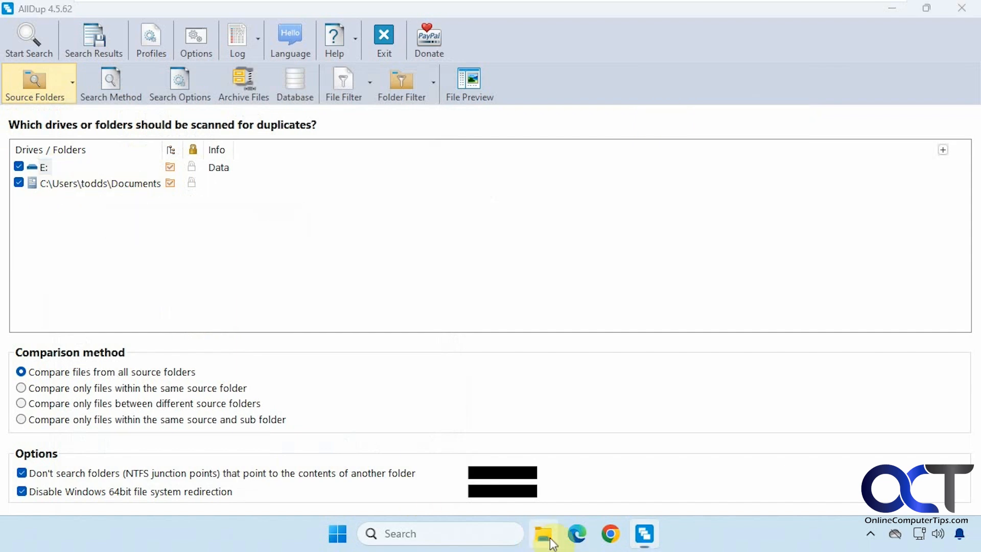
left_click(543, 533)
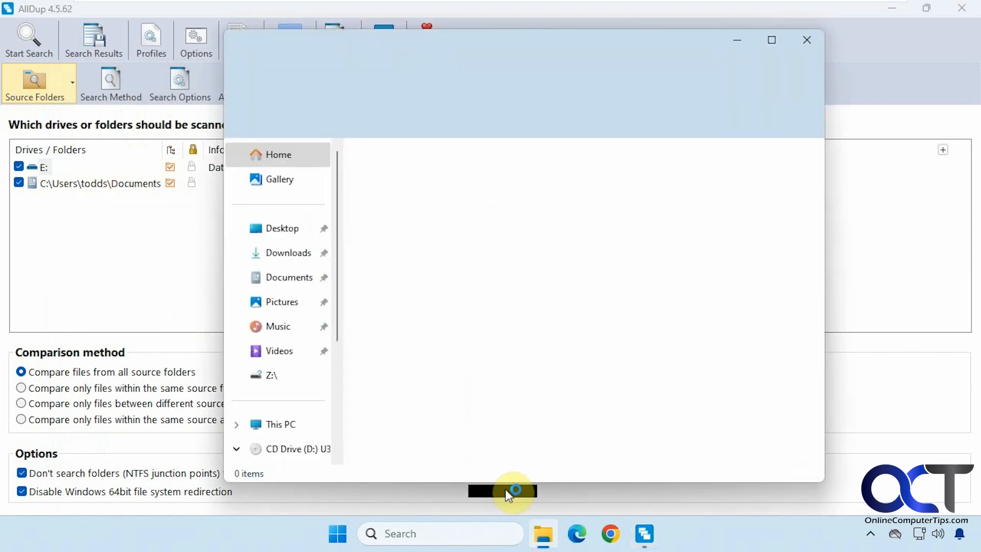
left_click(280, 423)
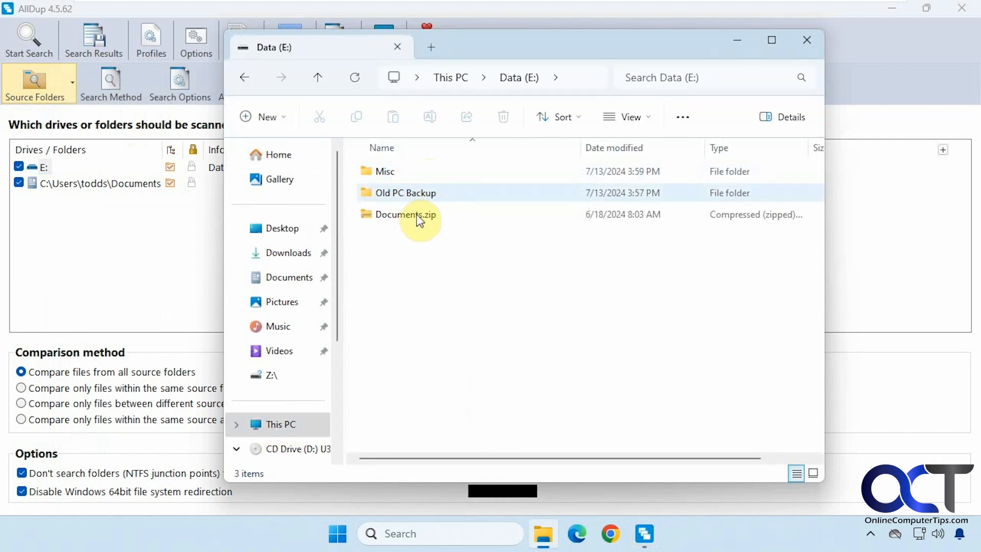
mouse_move(406, 222)
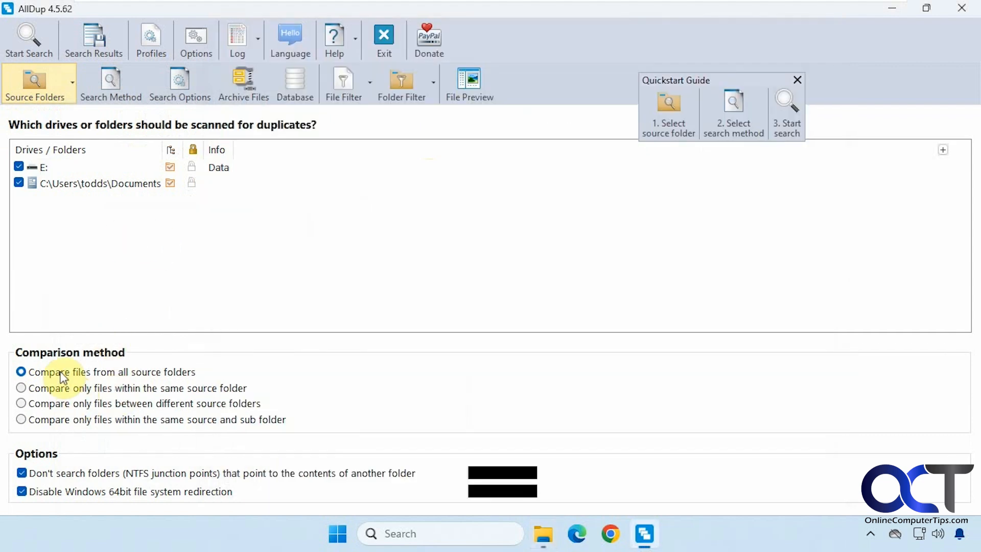
mouse_move(116, 384)
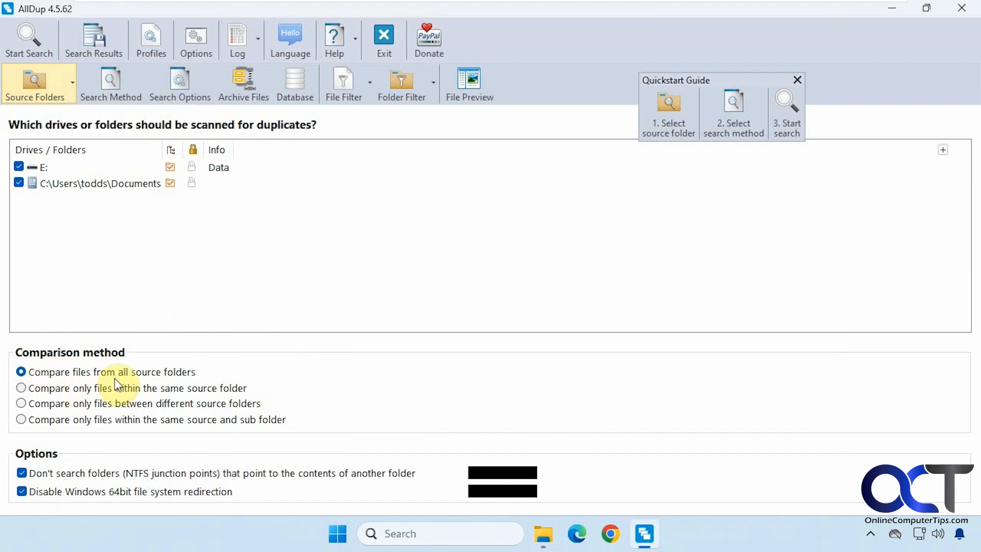
mouse_move(130, 427)
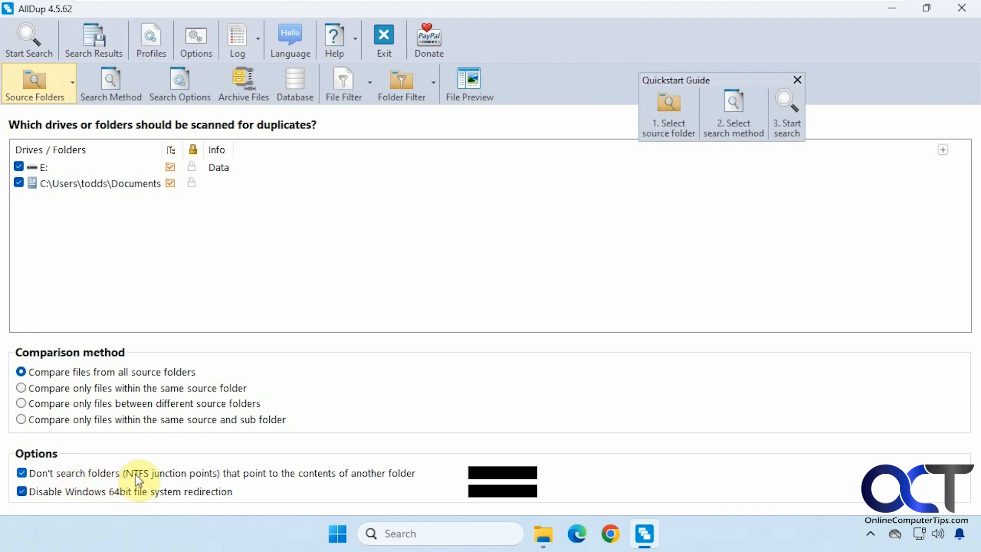
mouse_move(188, 489)
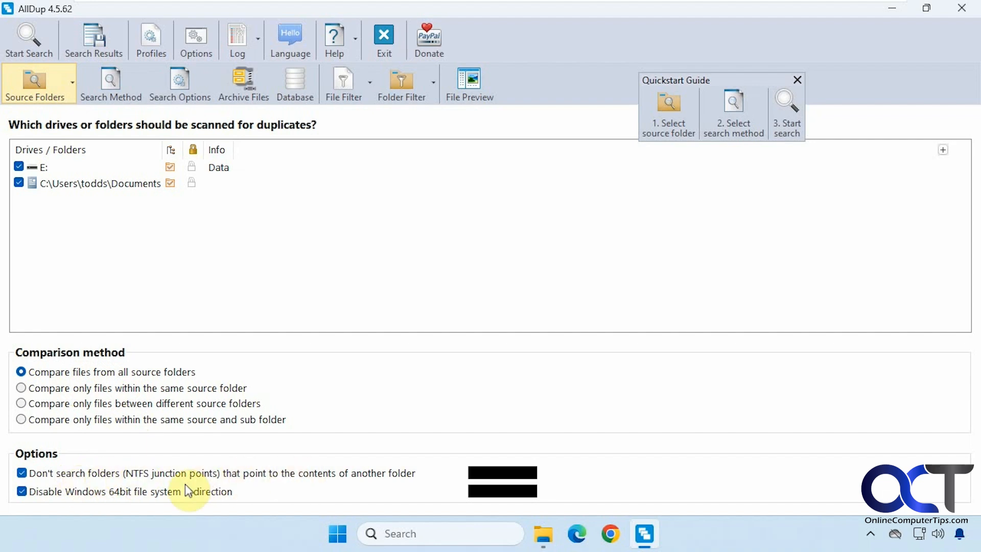
mouse_move(132, 455)
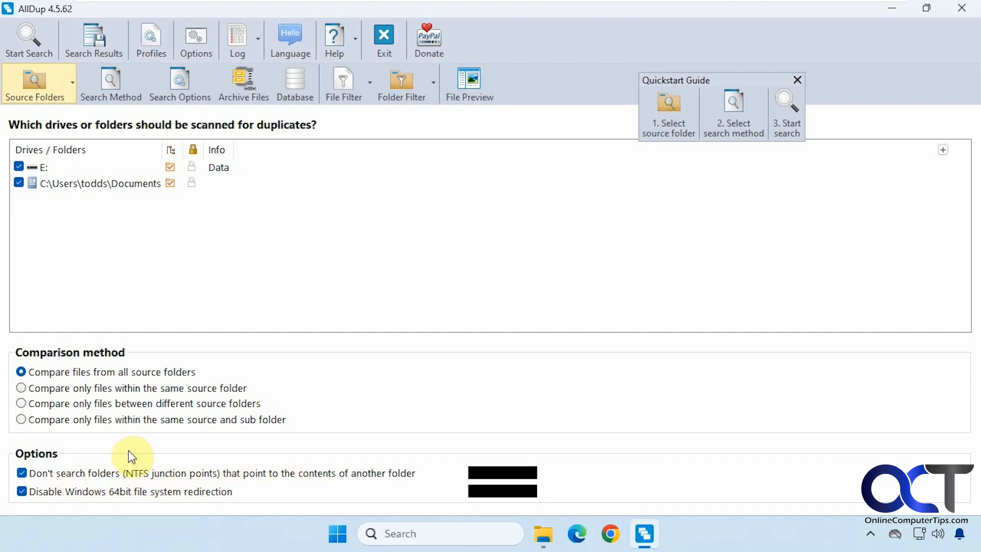
left_click(110, 83)
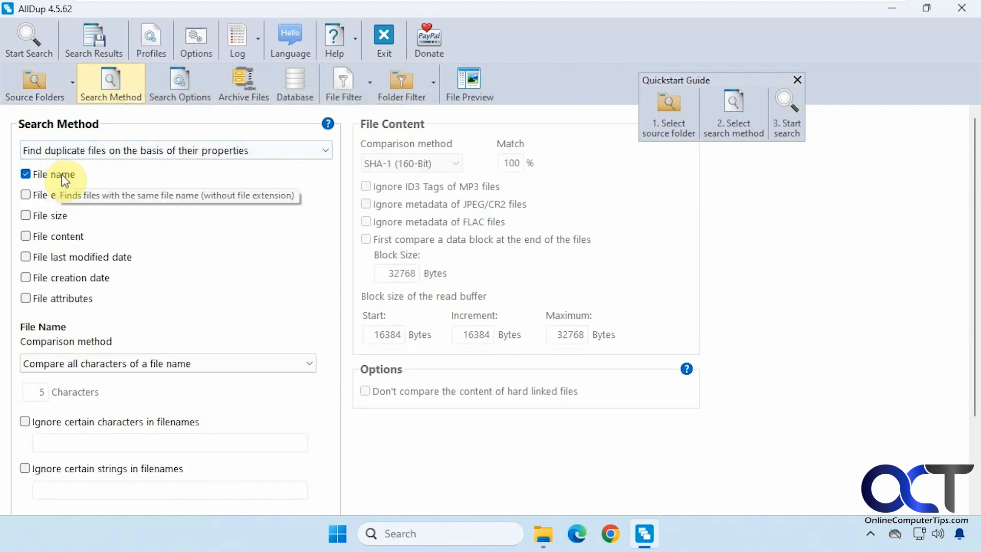
mouse_move(165, 257)
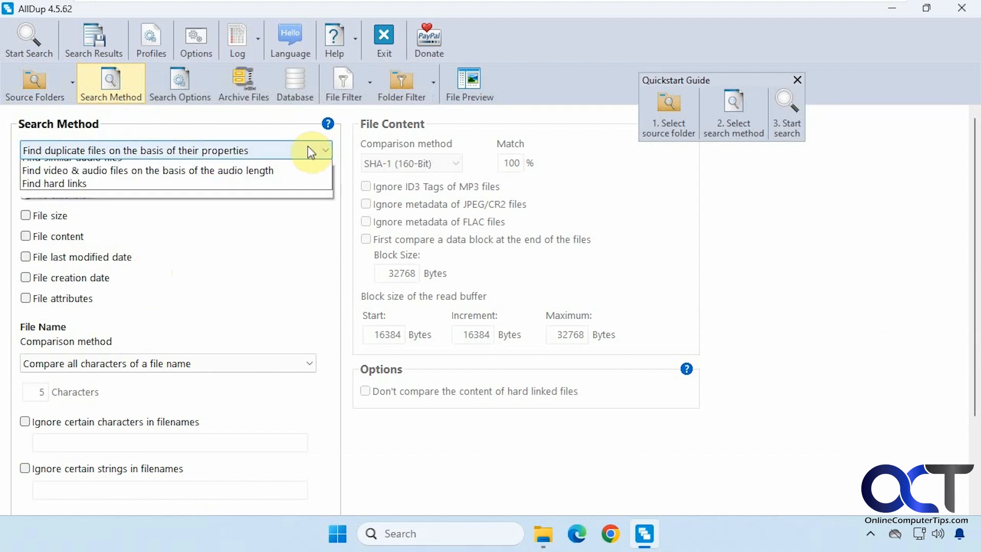
left_click(323, 151)
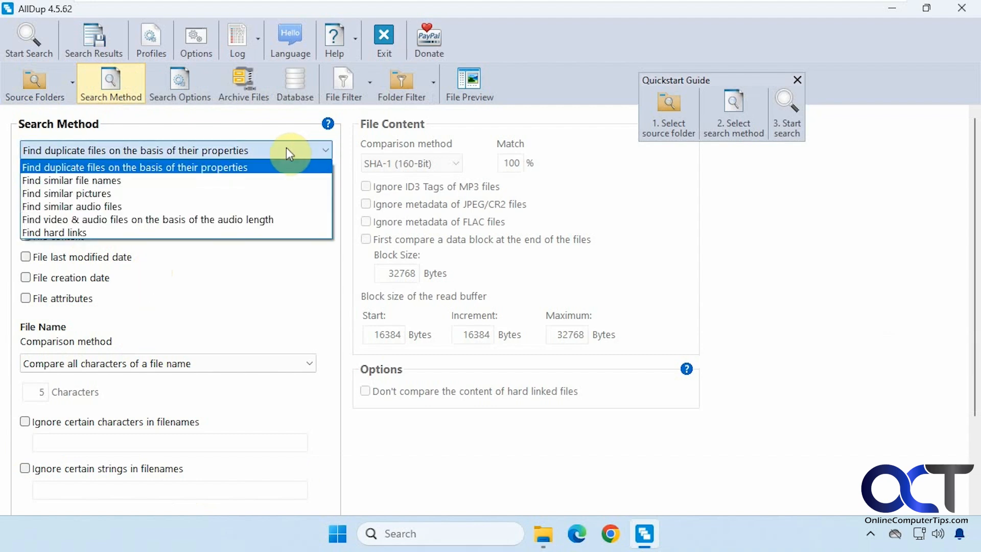
mouse_move(225, 206)
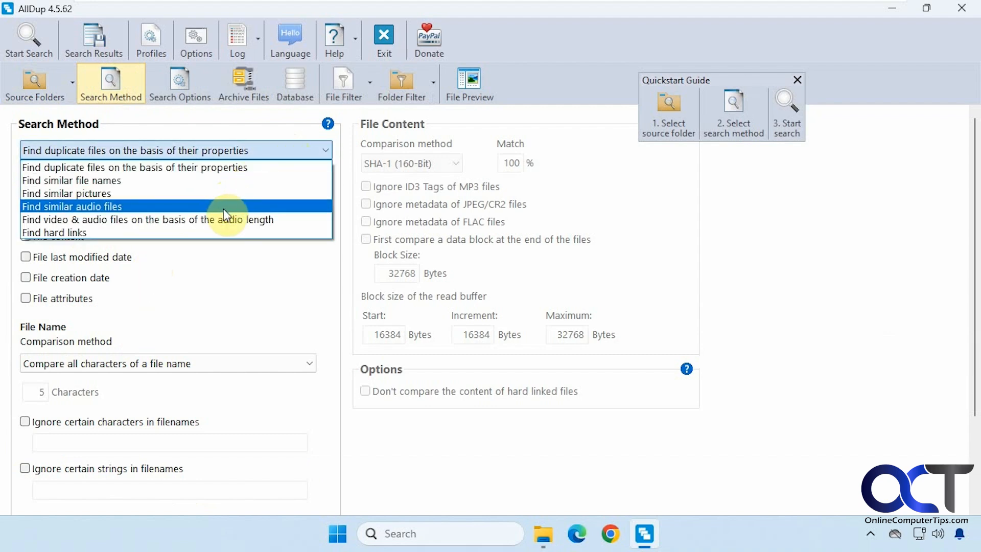
left_click(135, 151)
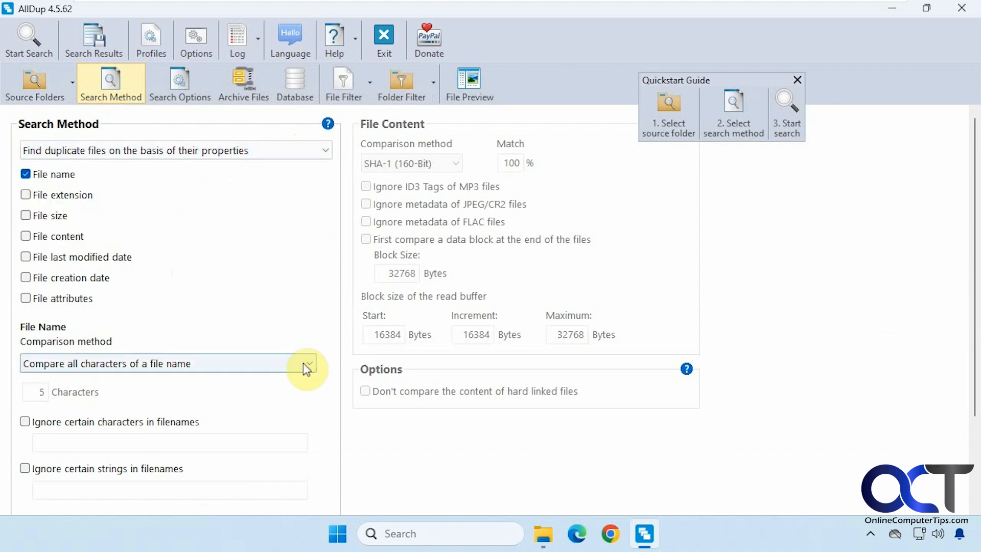
left_click(308, 364)
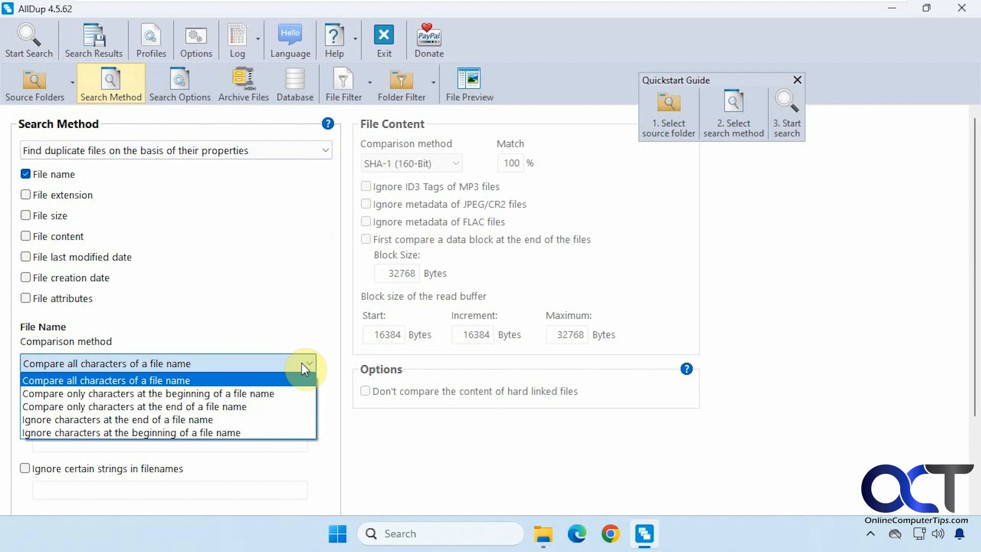
mouse_move(250, 304)
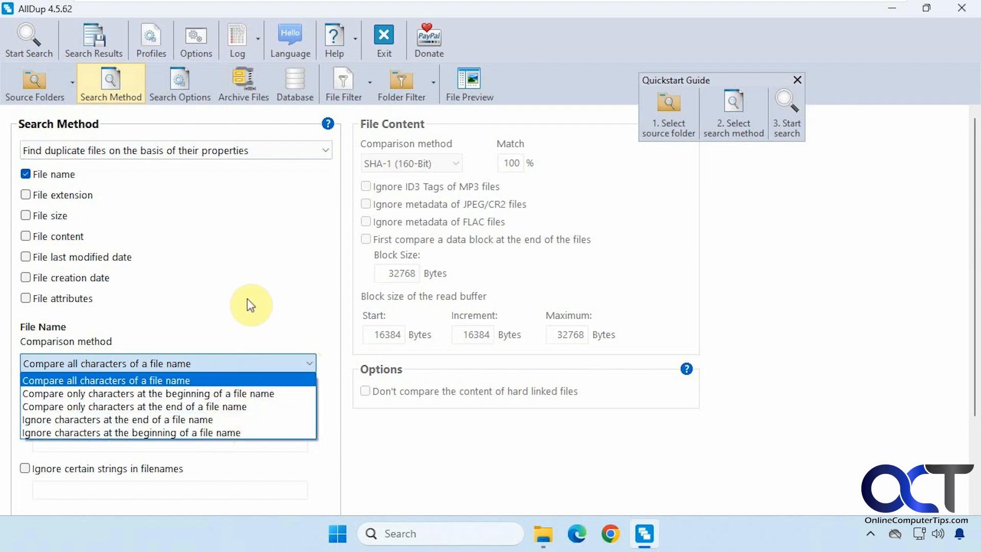
left_click(106, 380)
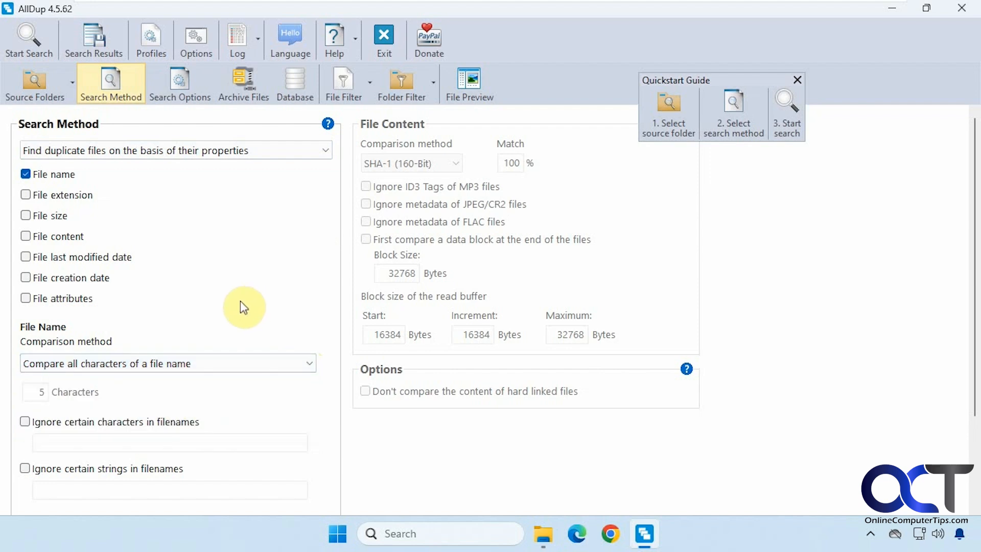
mouse_move(114, 484)
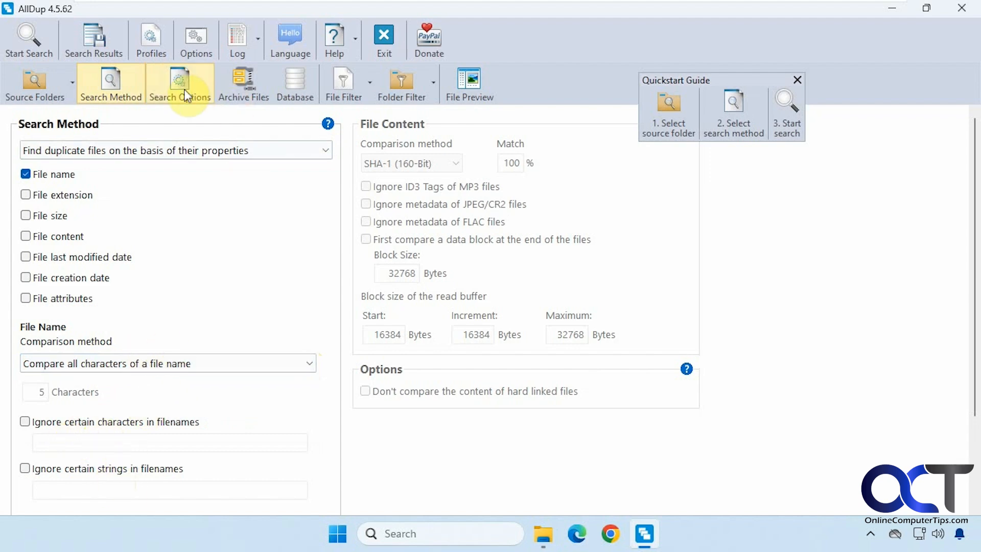
Show the Search Options page with before, during and after search settings.
left_click(180, 83)
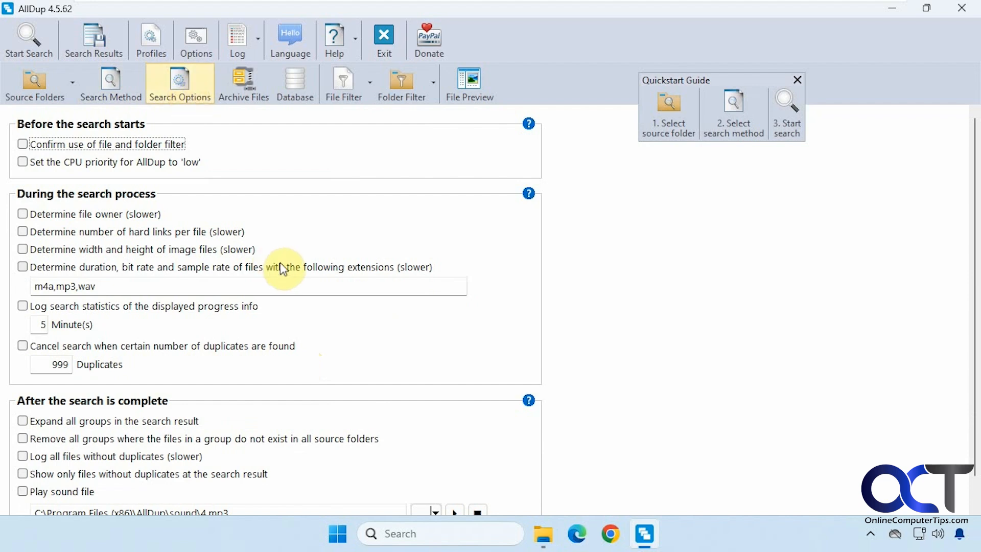
mouse_move(252, 243)
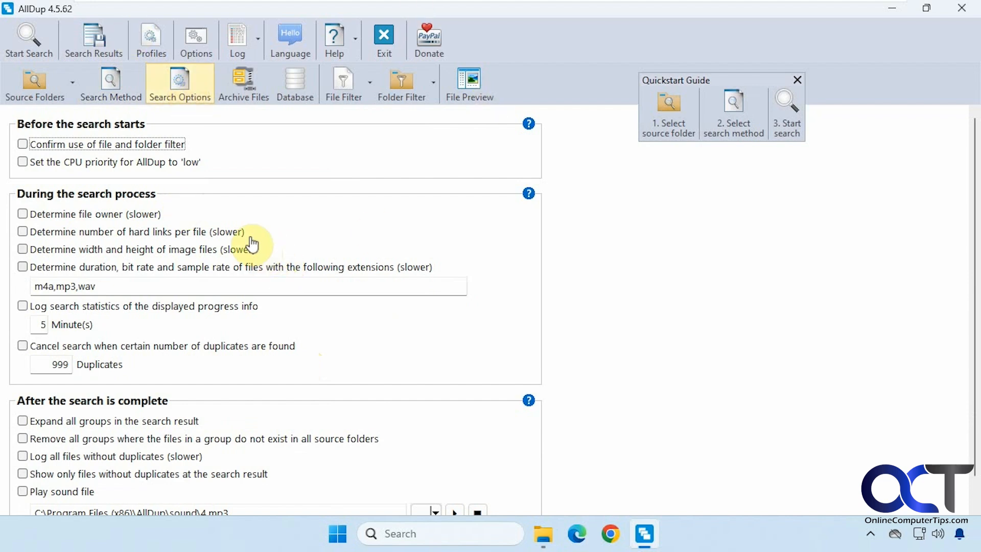
mouse_move(227, 170)
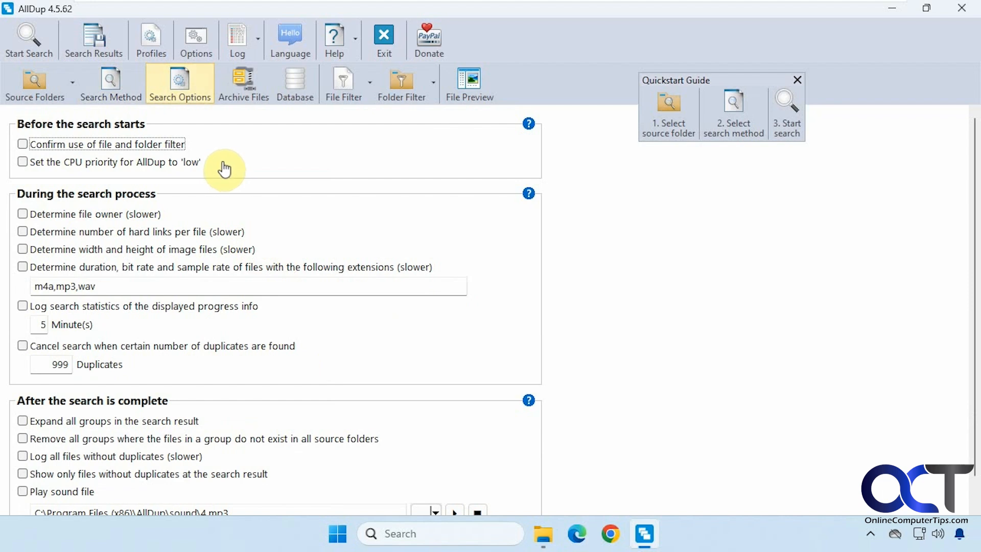
mouse_move(94, 144)
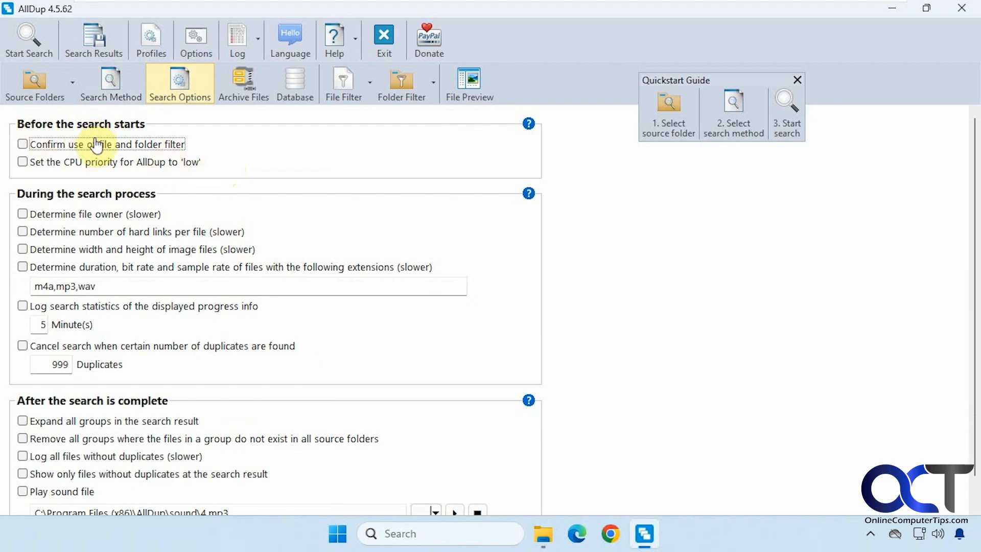
mouse_move(99, 206)
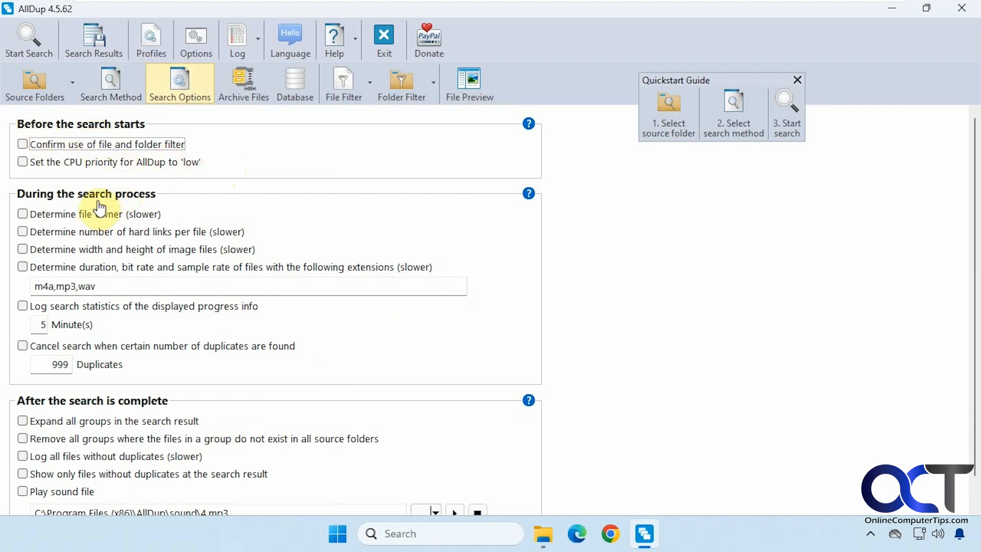
mouse_move(115, 338)
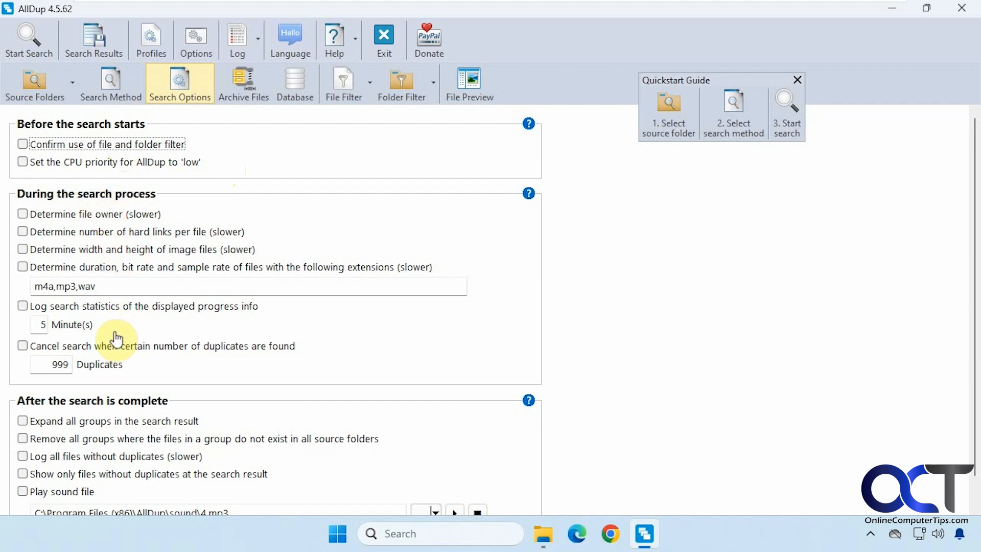
mouse_move(205, 354)
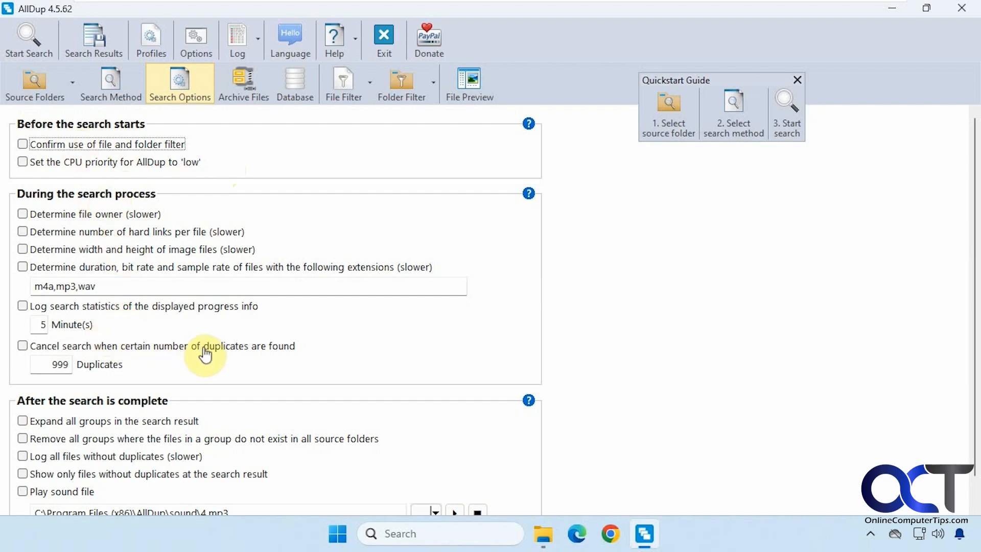
mouse_move(121, 442)
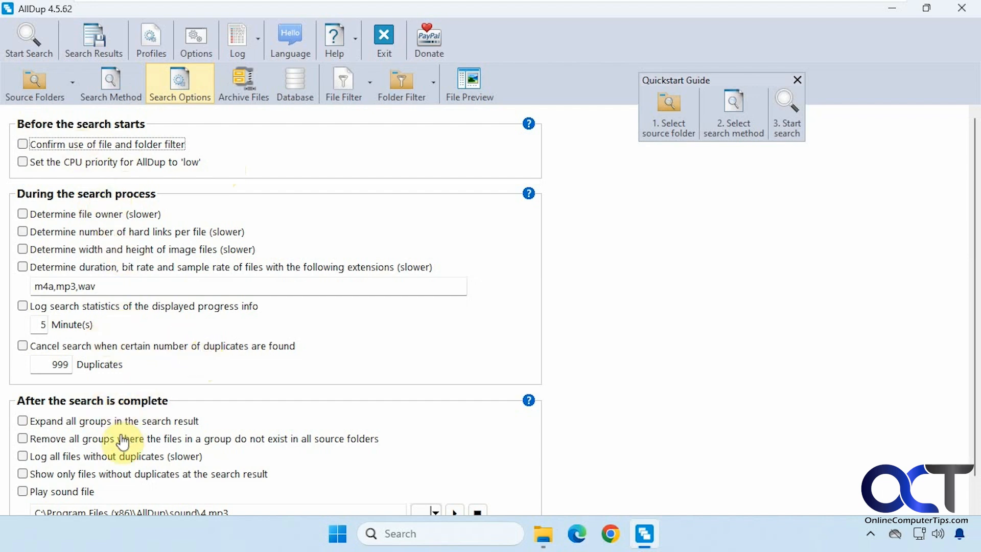
mouse_move(239, 143)
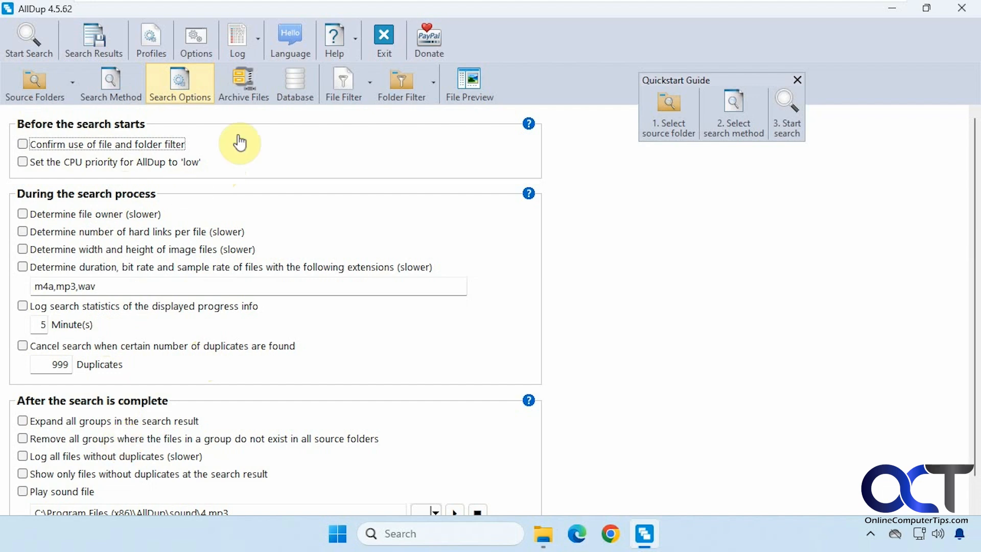
Review the Archive Files, Database, File Filter and Folder Filter settings pages.
left_click(243, 83)
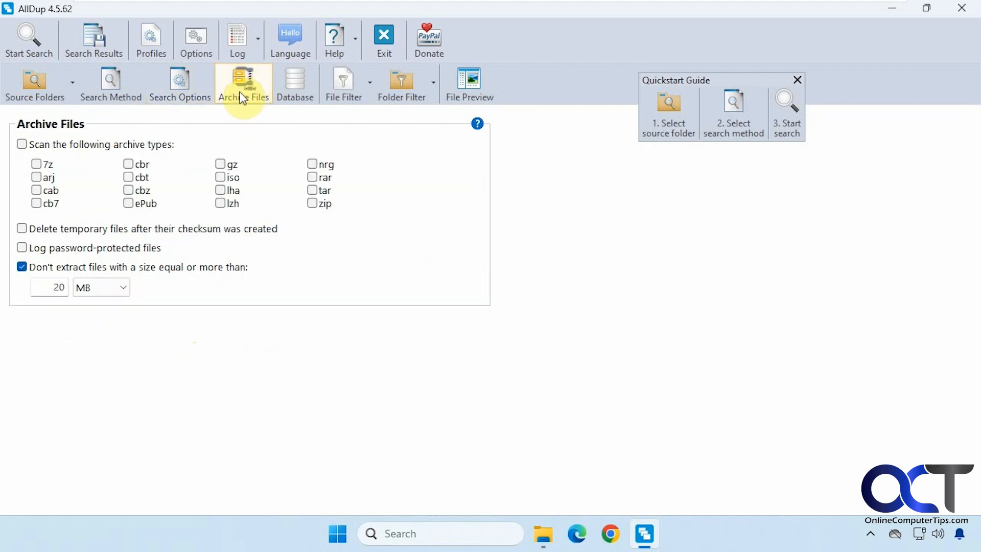
left_click(294, 82)
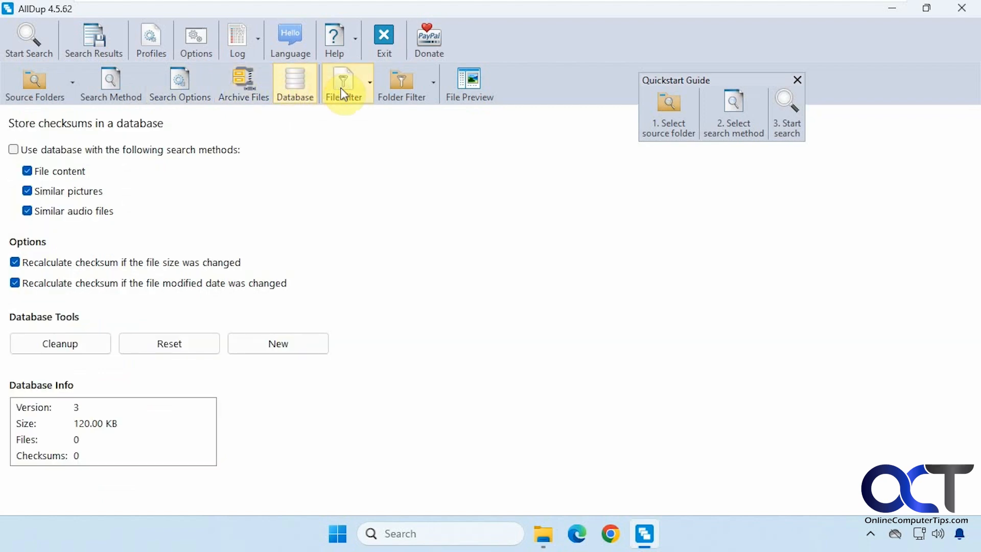
left_click(344, 83)
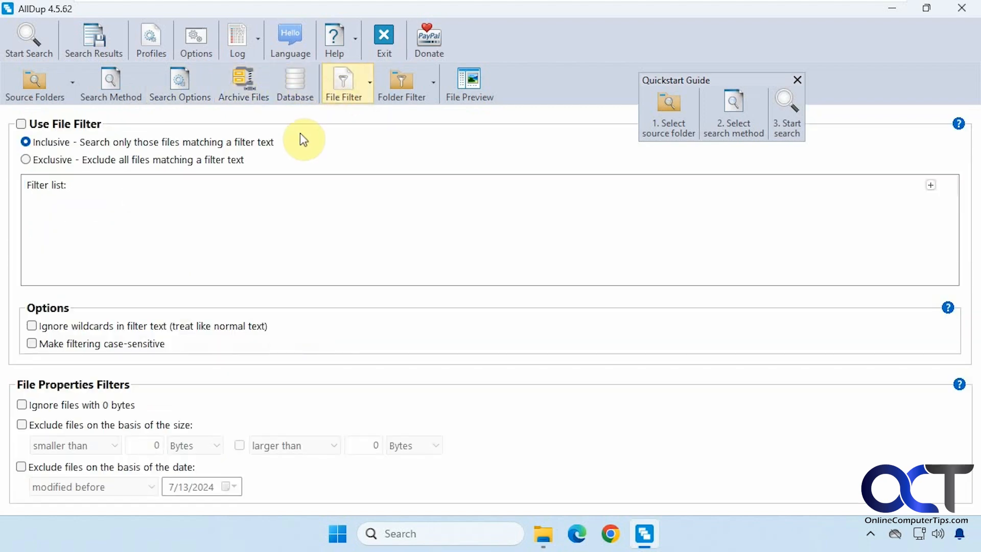
left_click(402, 83)
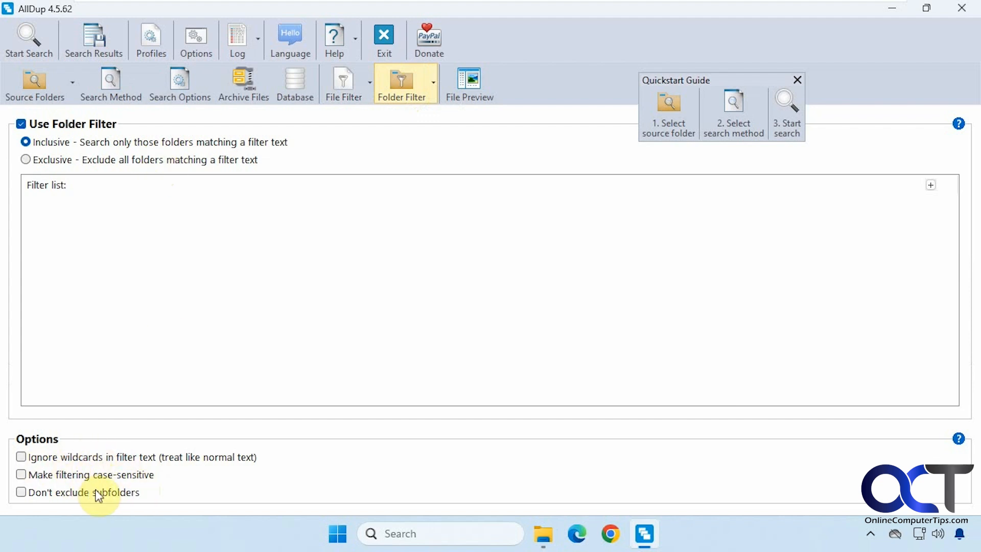
mouse_move(470, 84)
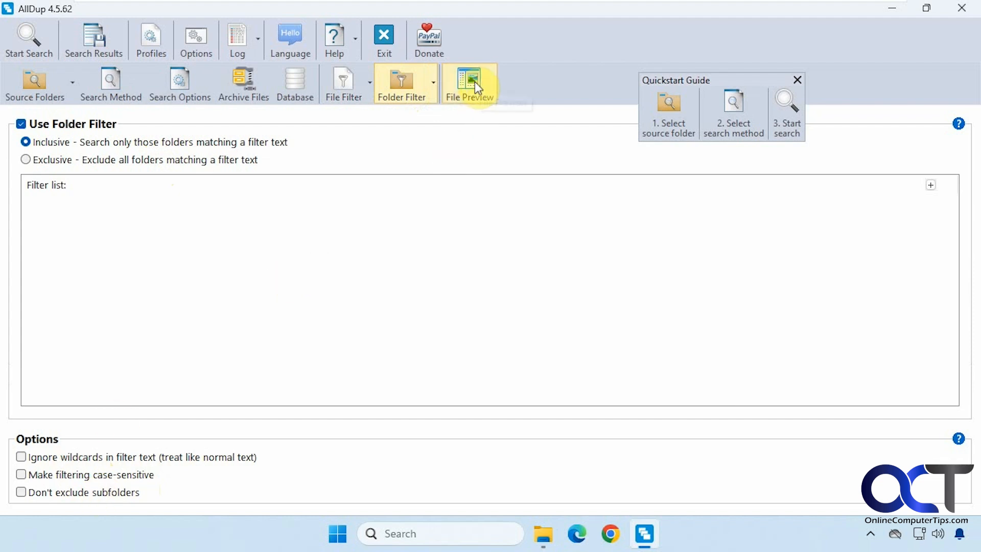
mouse_move(180, 85)
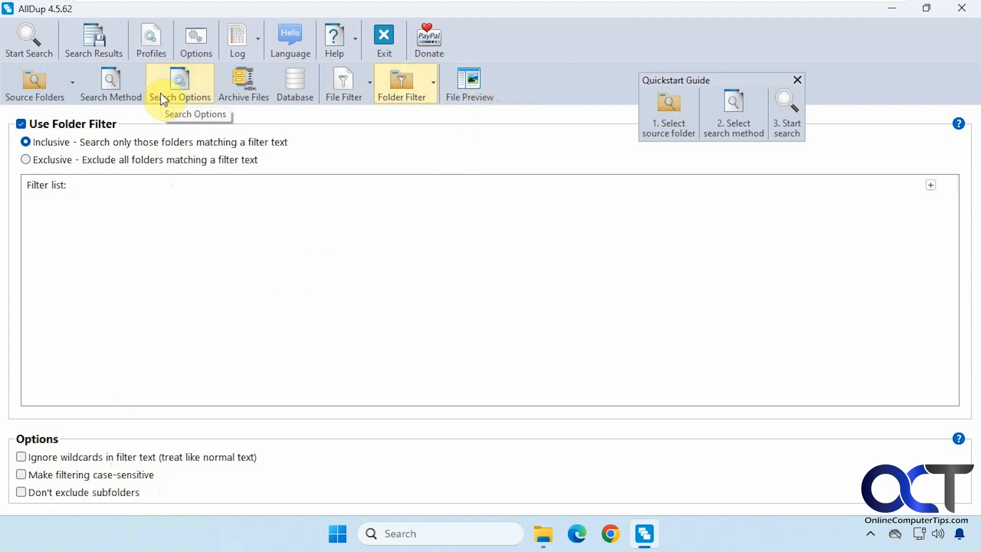
mouse_move(196, 40)
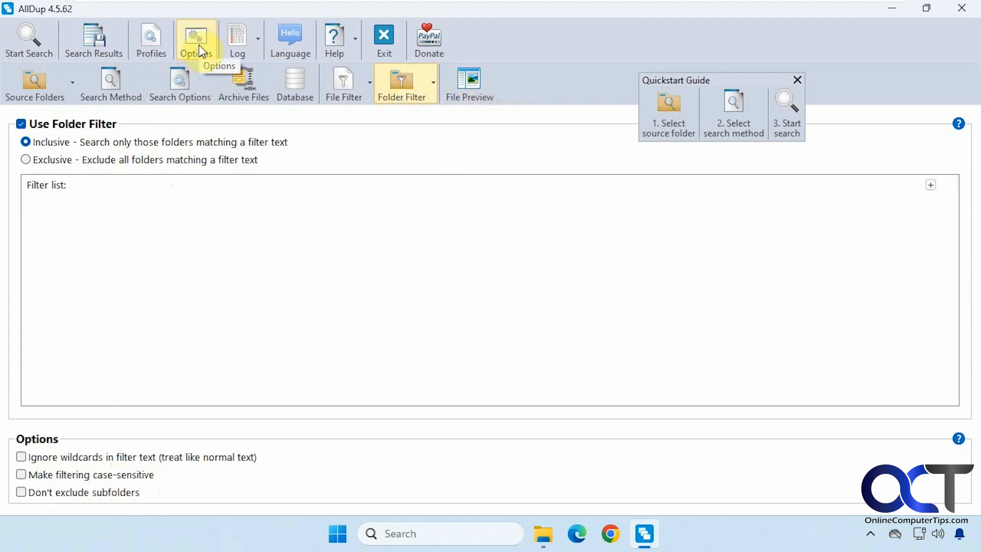
left_click(196, 38)
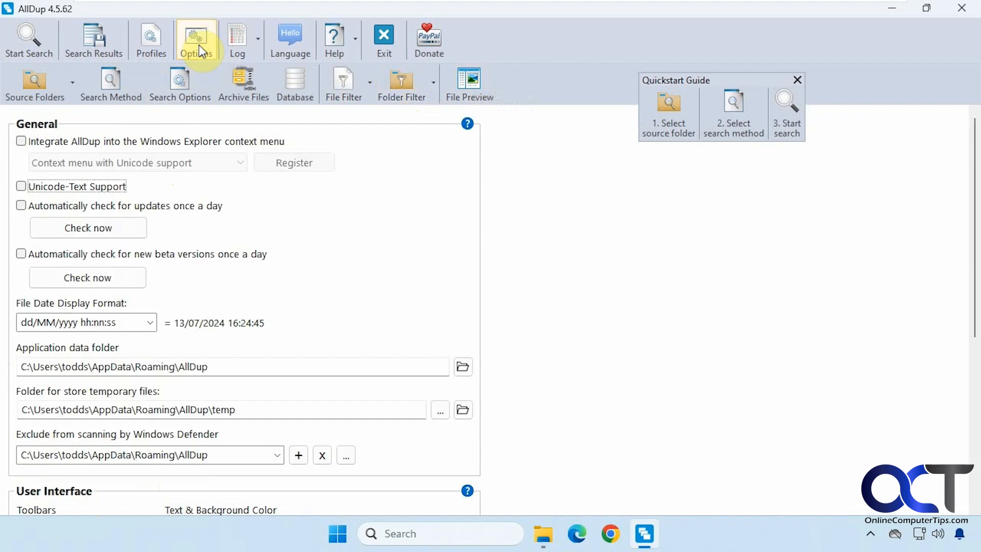
scroll("down", 3)
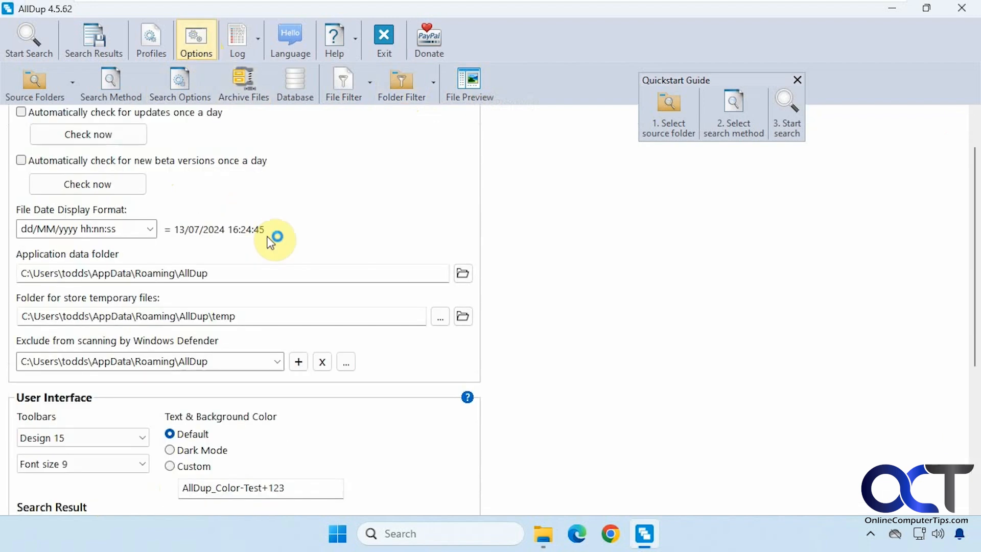
scroll("down", 3)
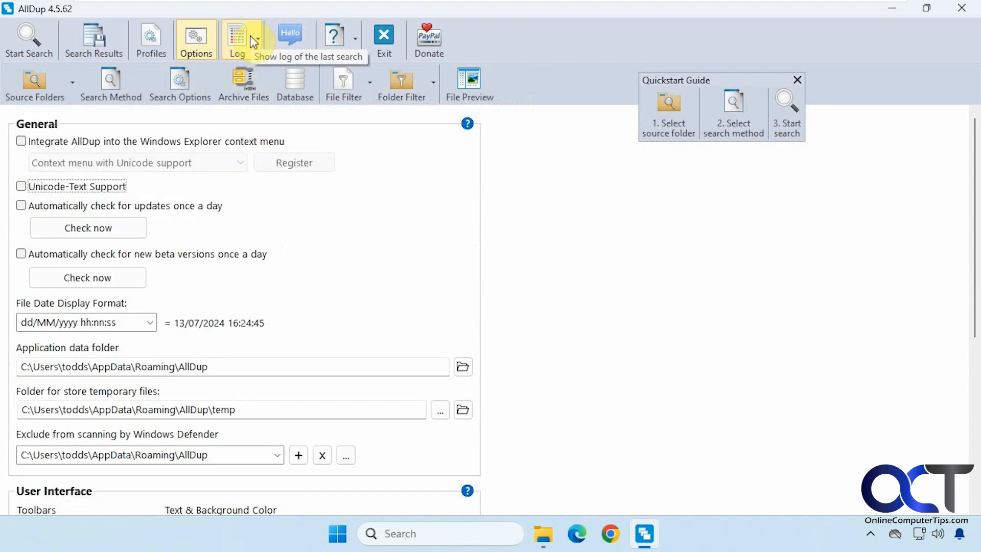
mouse_move(324, 127)
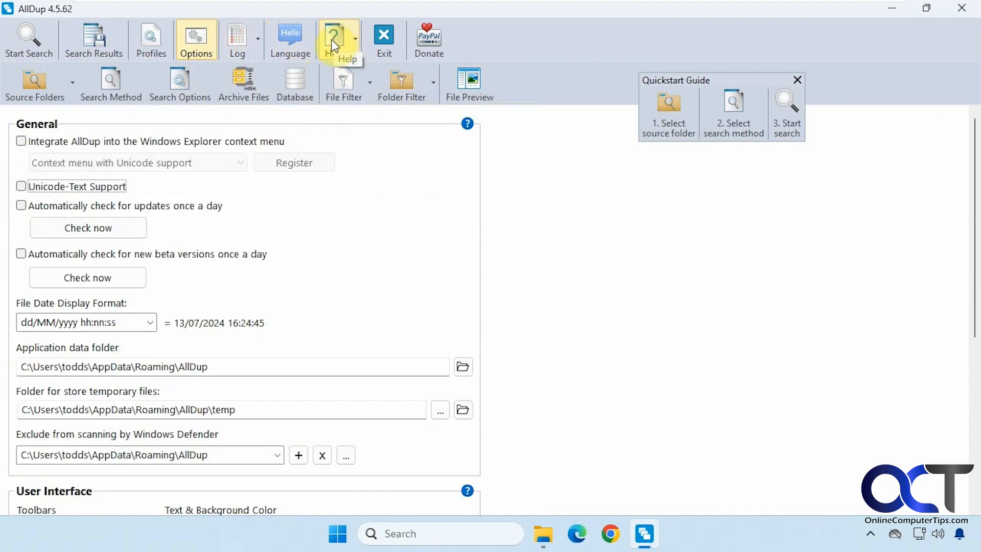
mouse_move(428, 37)
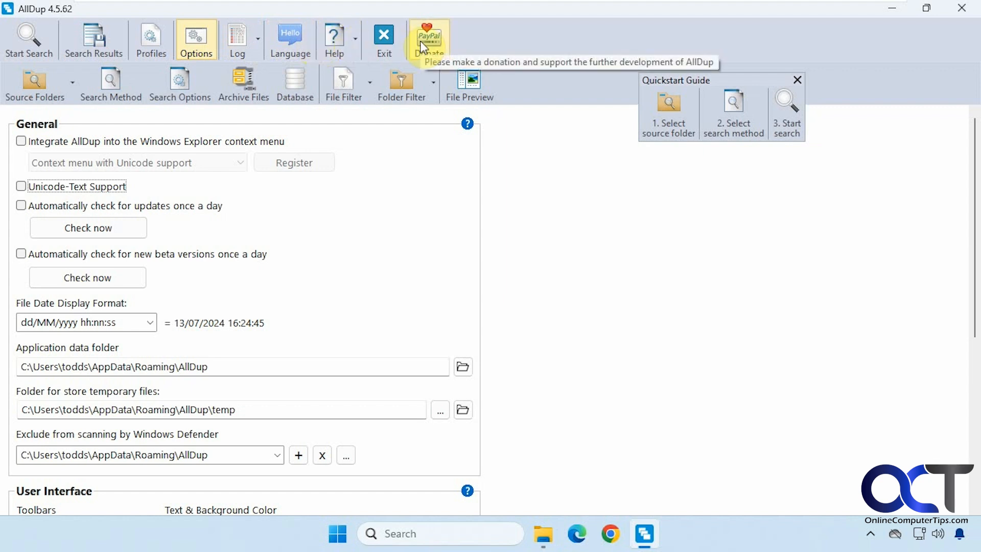
mouse_move(34, 84)
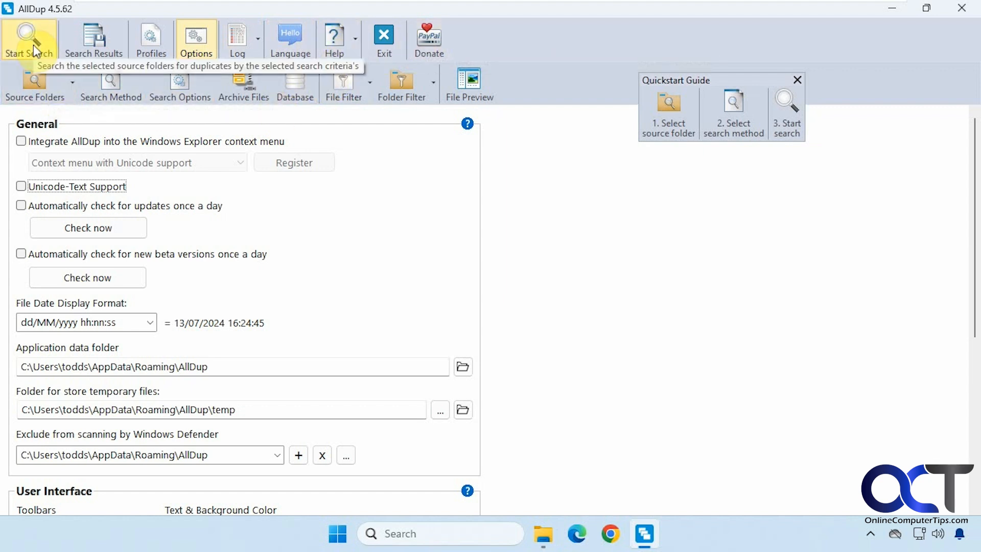
Run the duplicate search and expand all 25 result groups to show file paths.
left_click(30, 40)
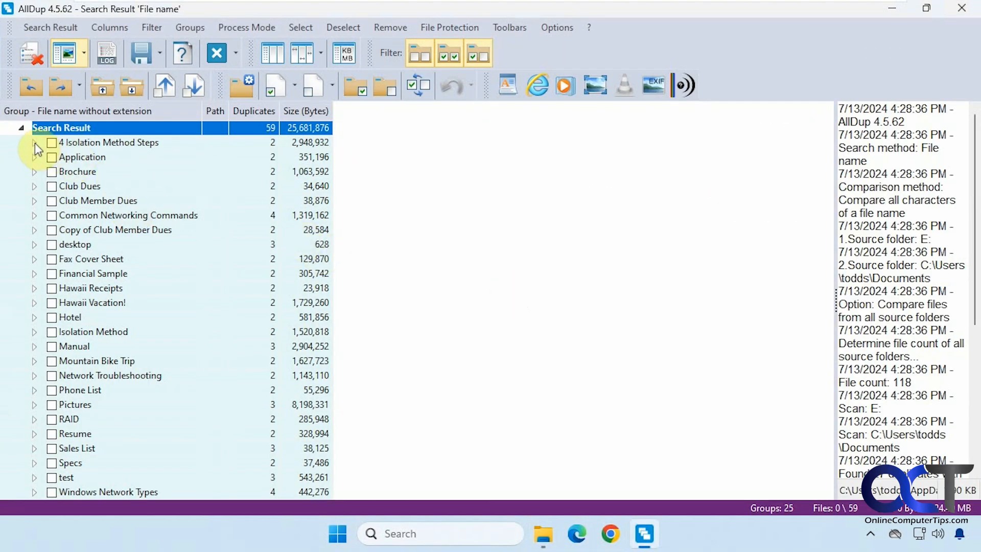
left_click(108, 142)
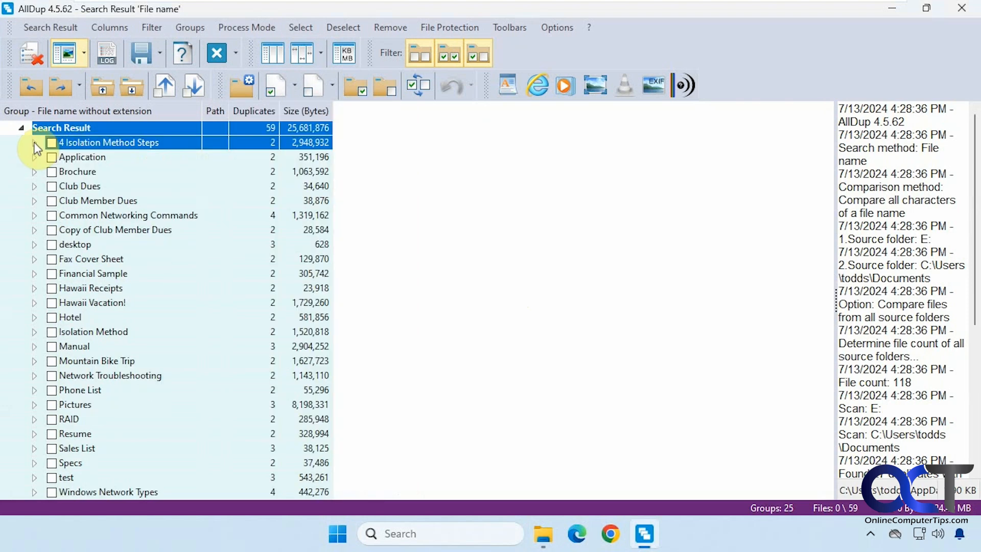
left_click(80, 86)
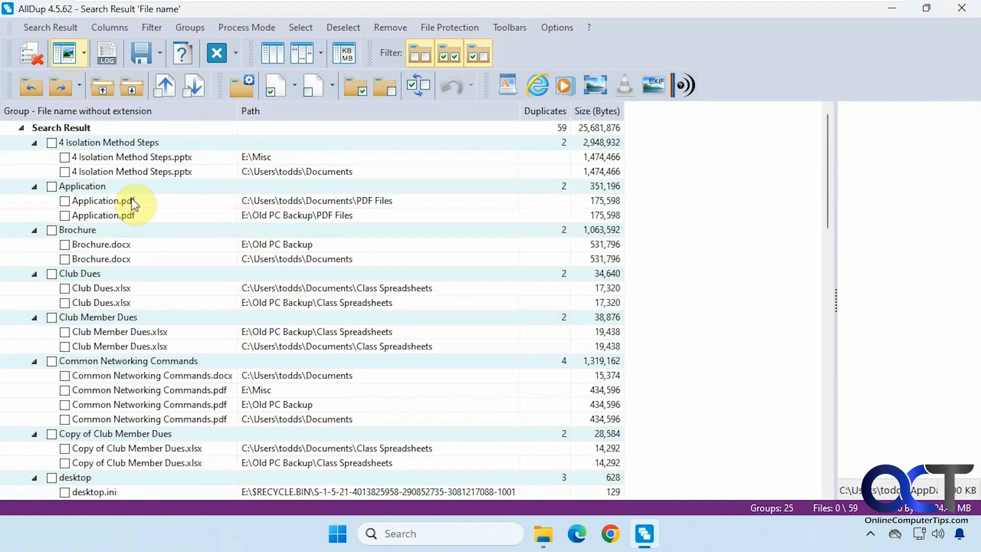
left_click(102, 200)
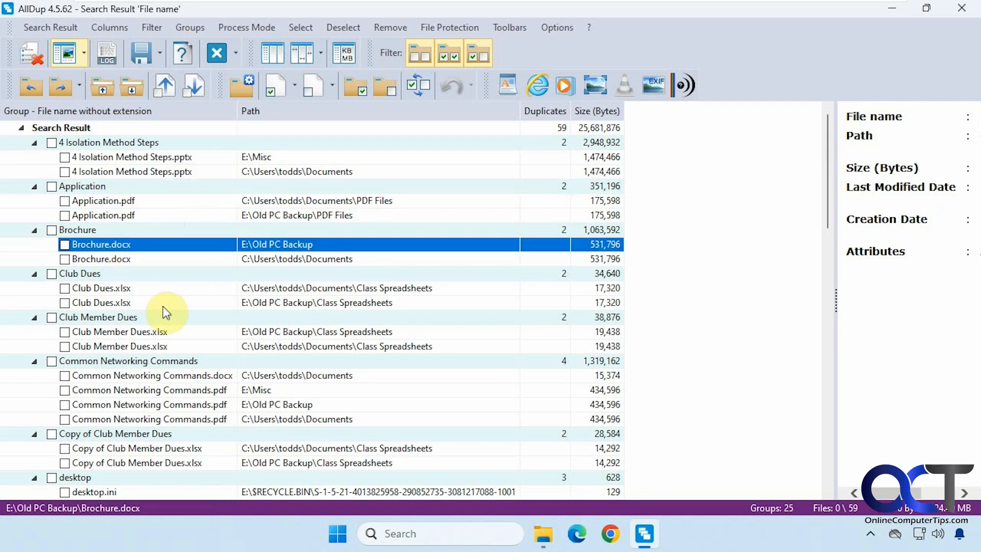
mouse_move(166, 217)
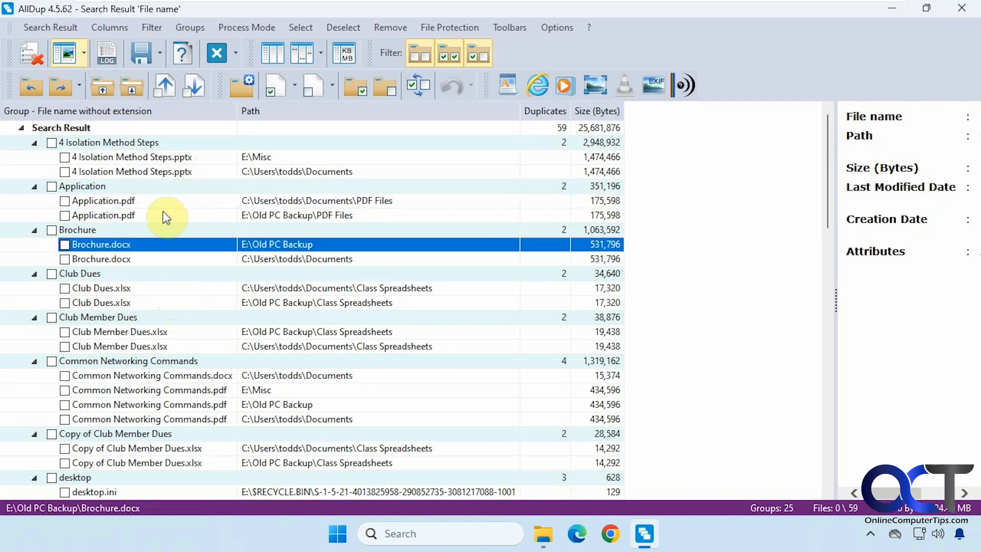
mouse_move(454, 92)
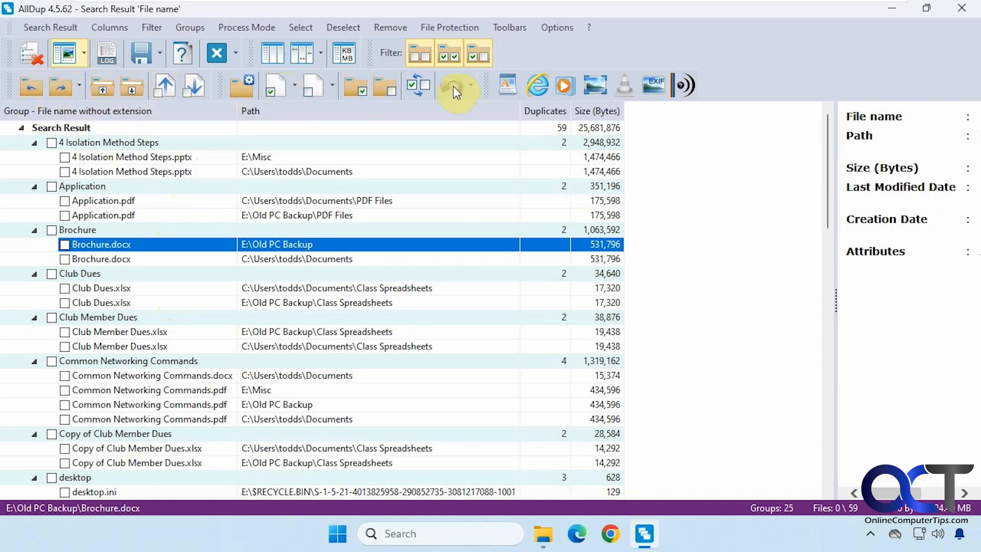
mouse_move(133, 86)
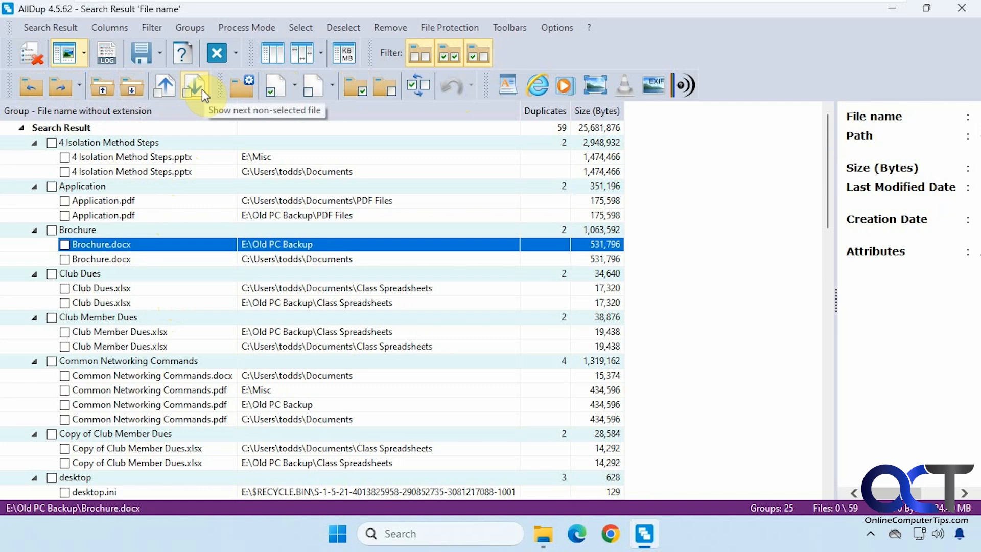
mouse_move(163, 86)
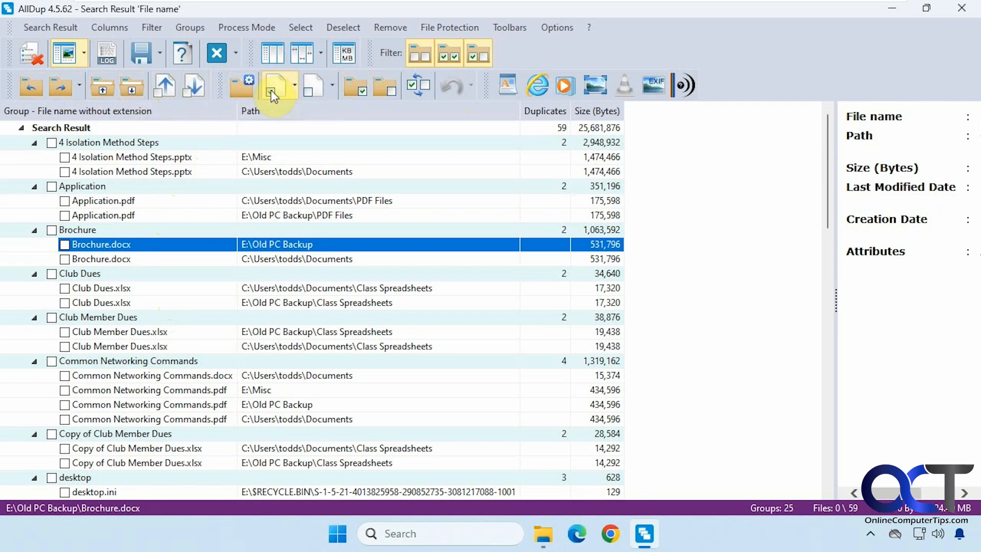
mouse_move(310, 86)
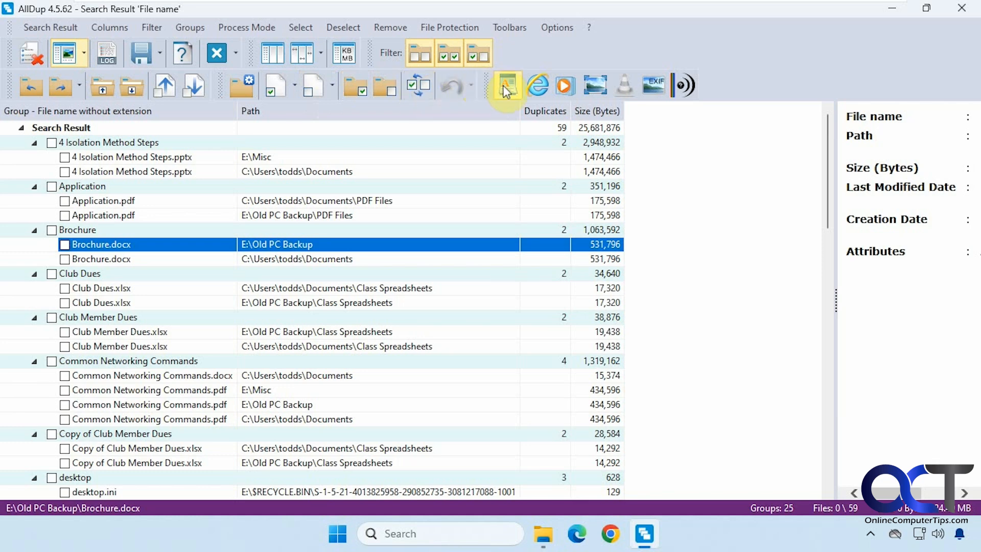
mouse_move(537, 84)
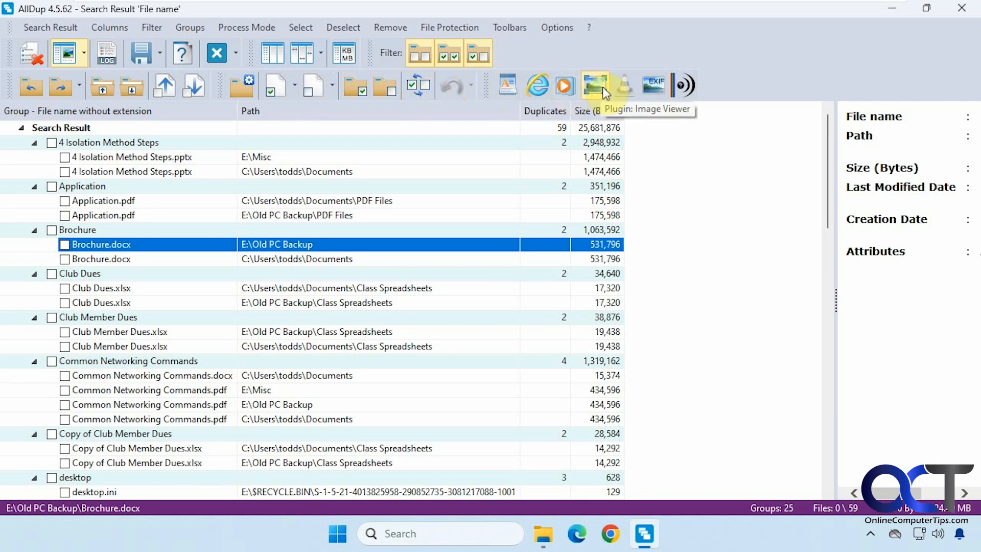
mouse_move(652, 85)
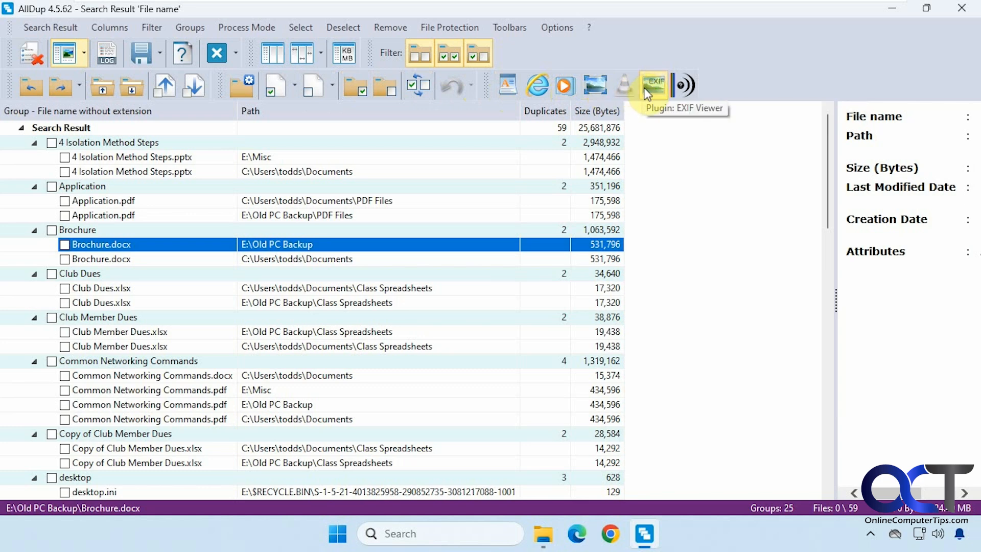
mouse_move(477, 53)
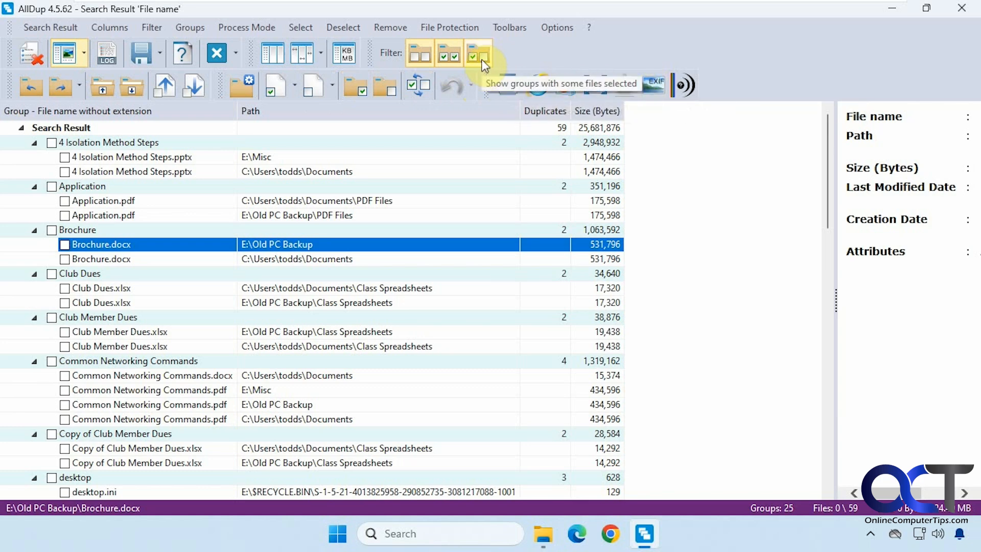
mouse_move(419, 54)
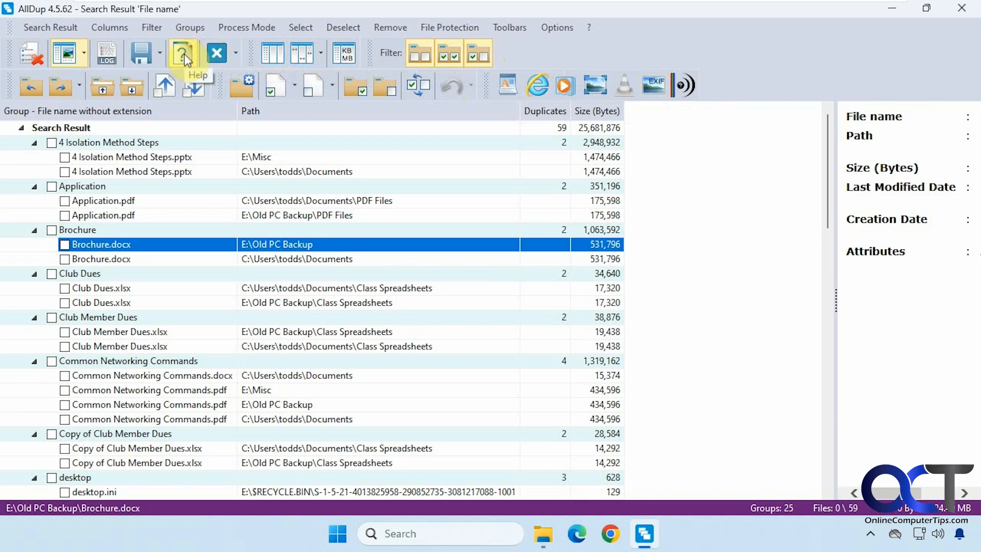
mouse_move(106, 53)
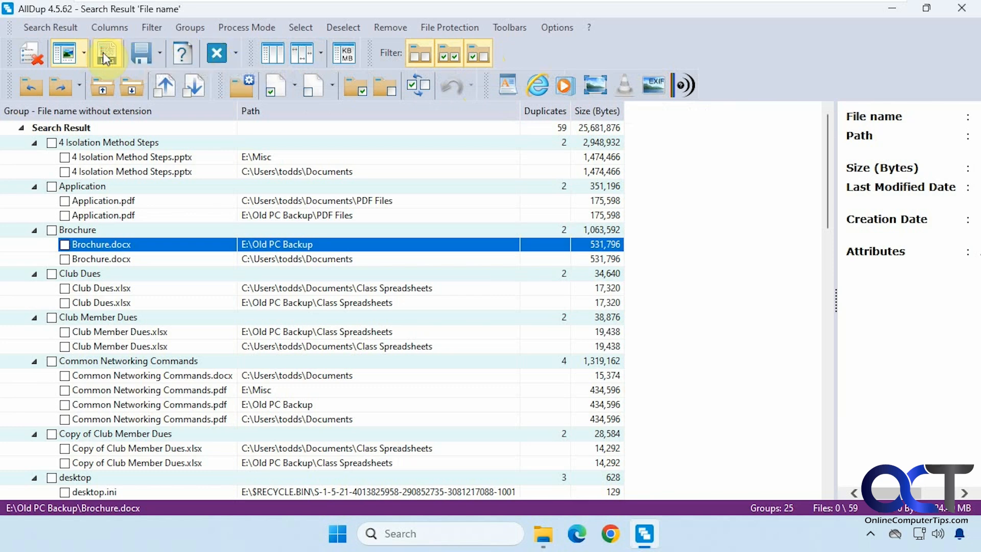
mouse_move(65, 53)
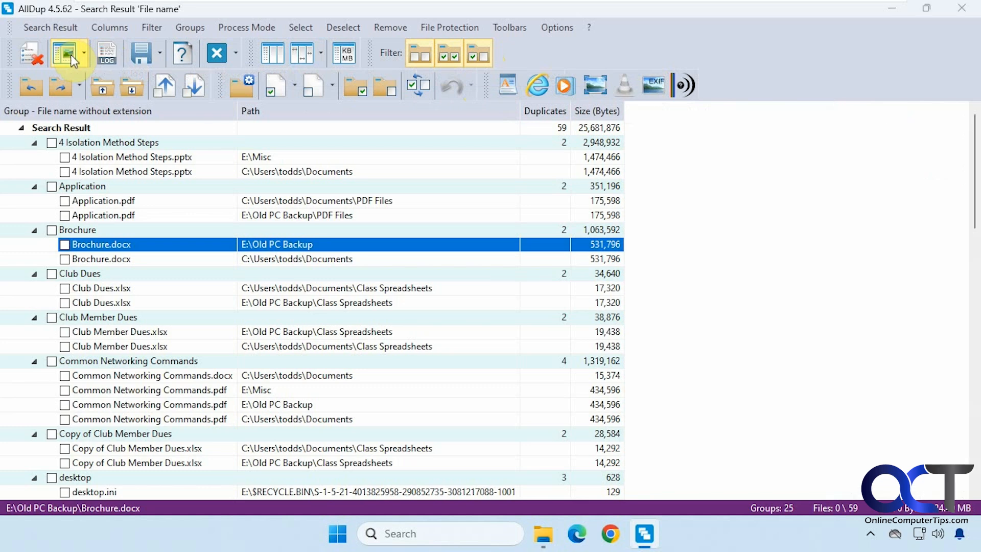
Restore the file details pane and browse the Search Result, Columns and Groups menus.
left_click(63, 53)
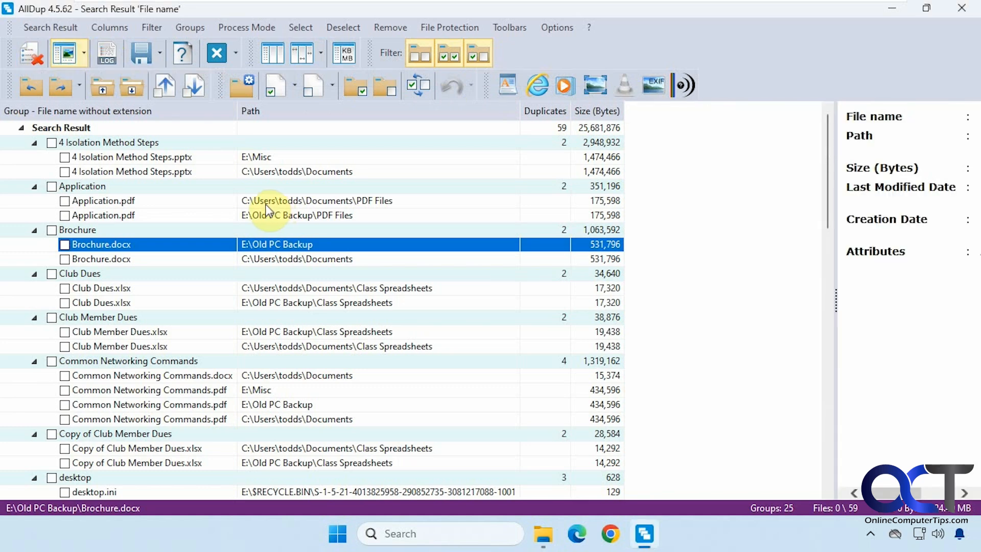
left_click(50, 27)
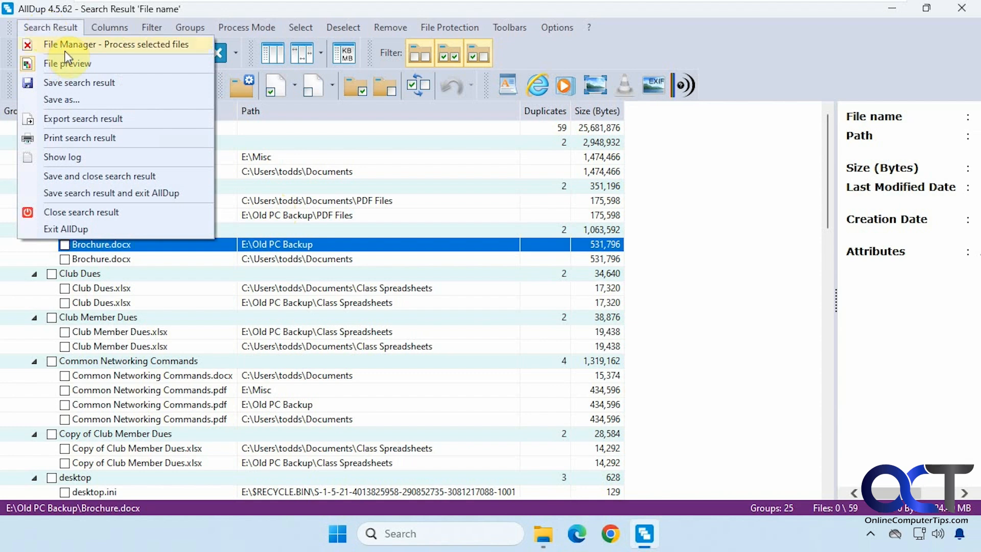
left_click(109, 26)
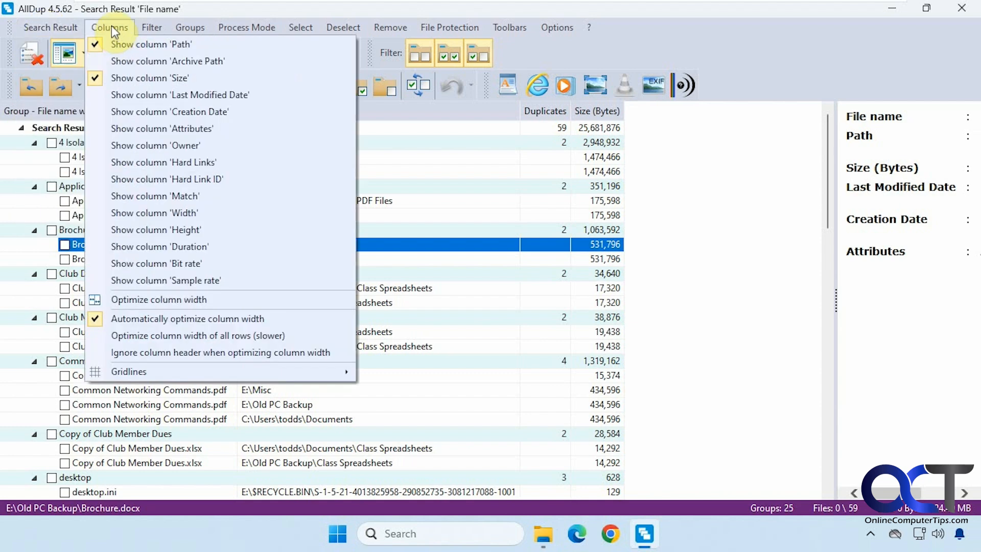
left_click(190, 26)
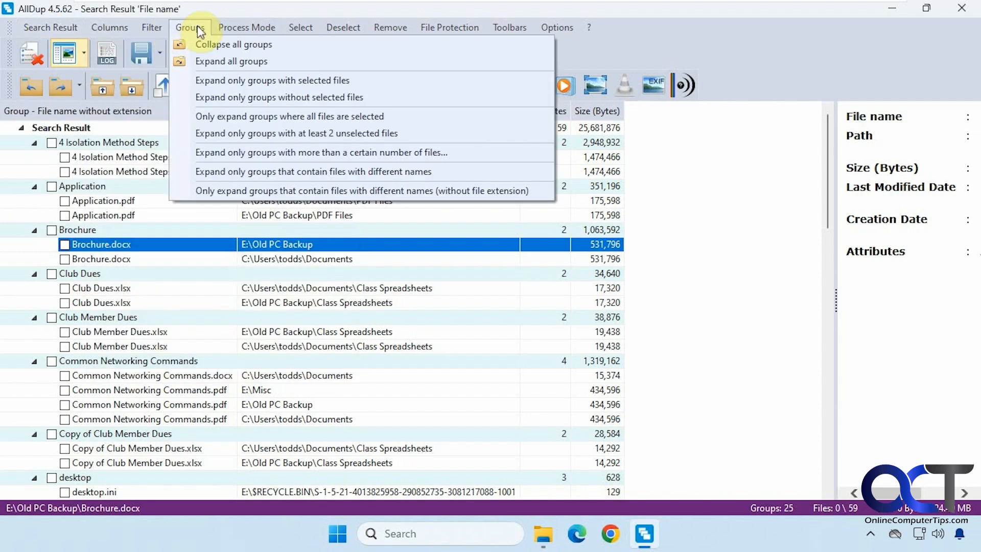
Browse the Process Mode, Select and File Protection menus, leaving results unchanged.
left_click(246, 27)
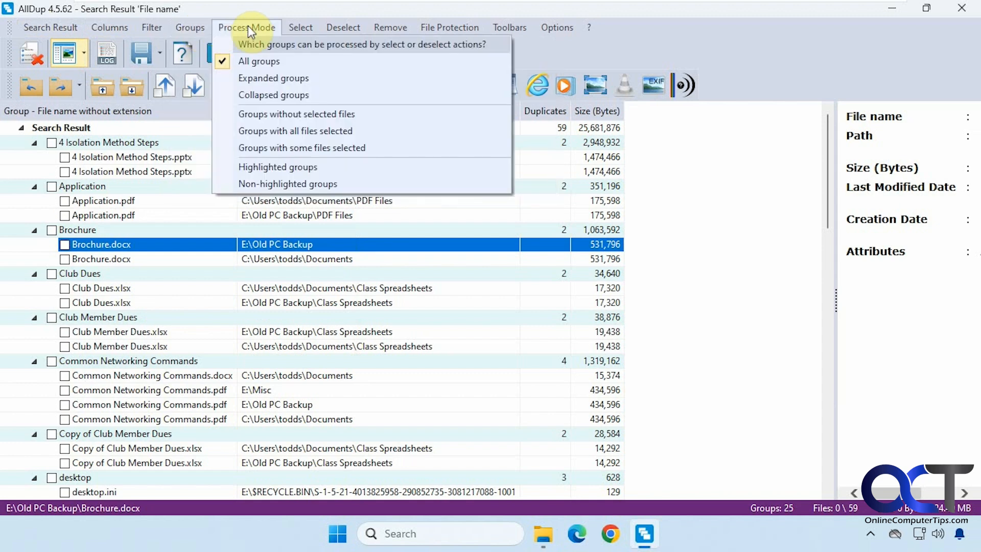
left_click(300, 26)
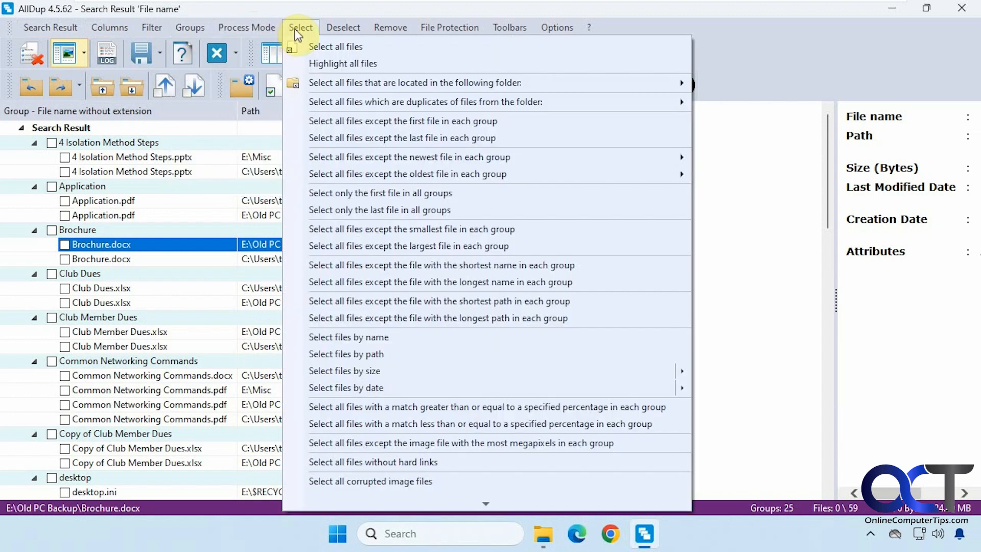
left_click(389, 27)
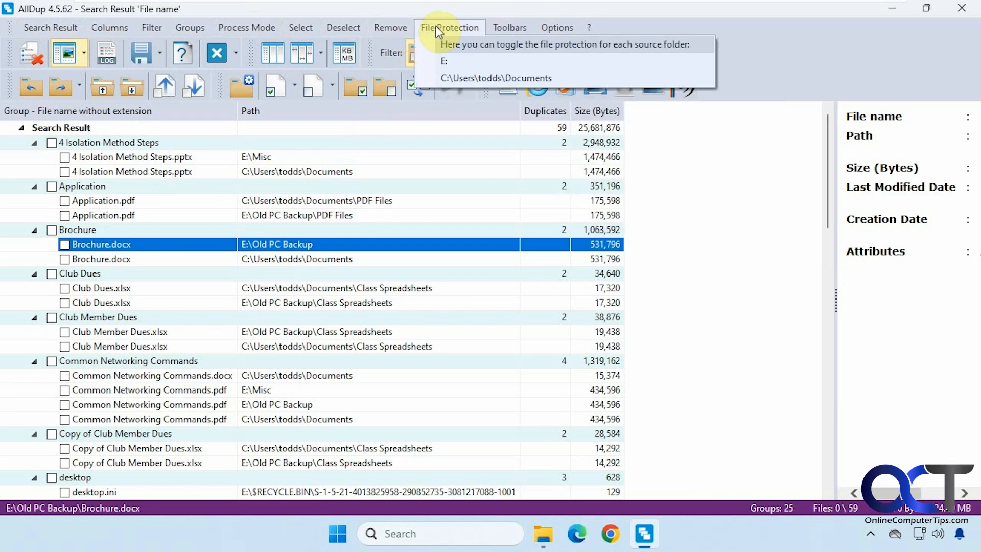
left_click(509, 27)
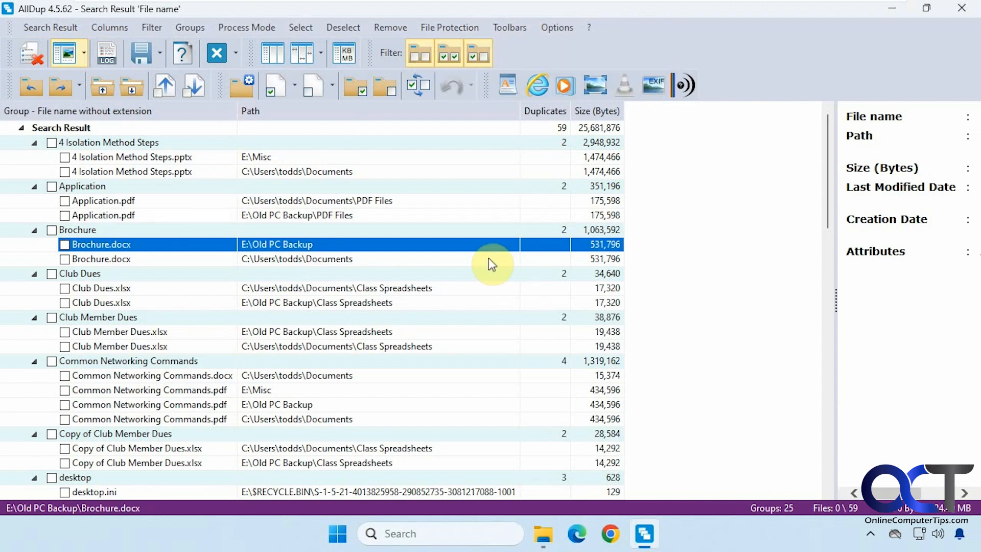
mouse_move(341, 297)
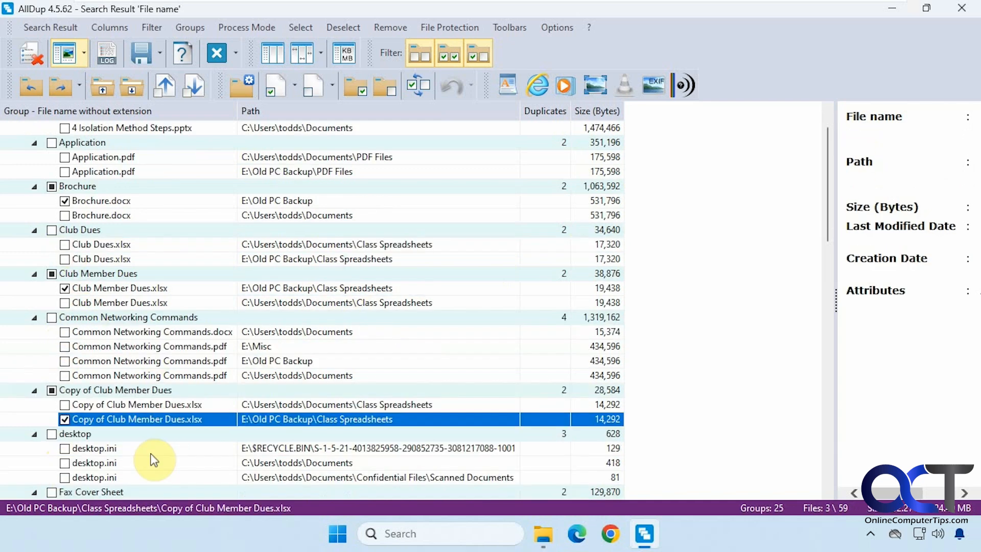
Scroll the results to reach the five duplicates to tick, including Brochure.docx.
scroll("down", 3)
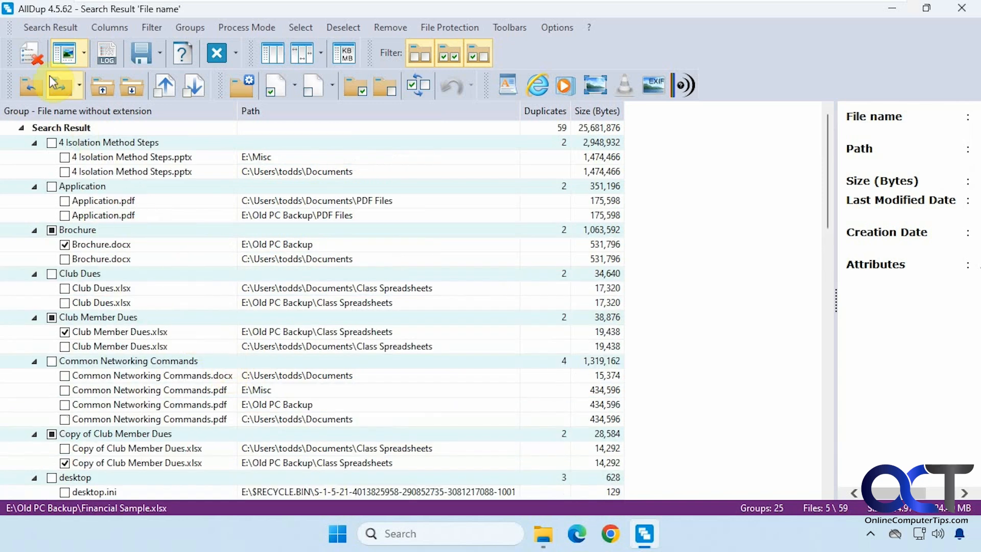
mouse_move(32, 53)
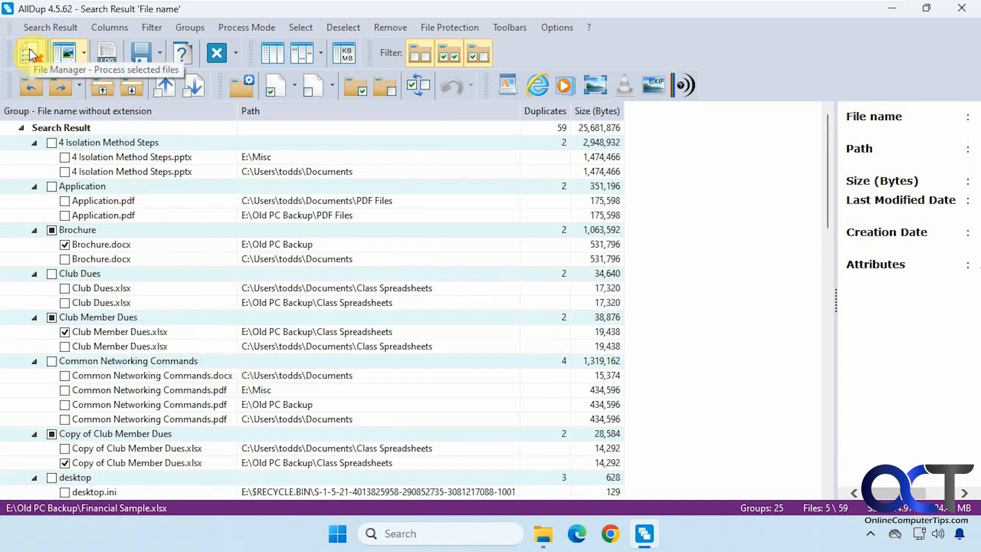
Bring up File Manager for the five selected files, set to Delete files across All groups.
left_click(29, 52)
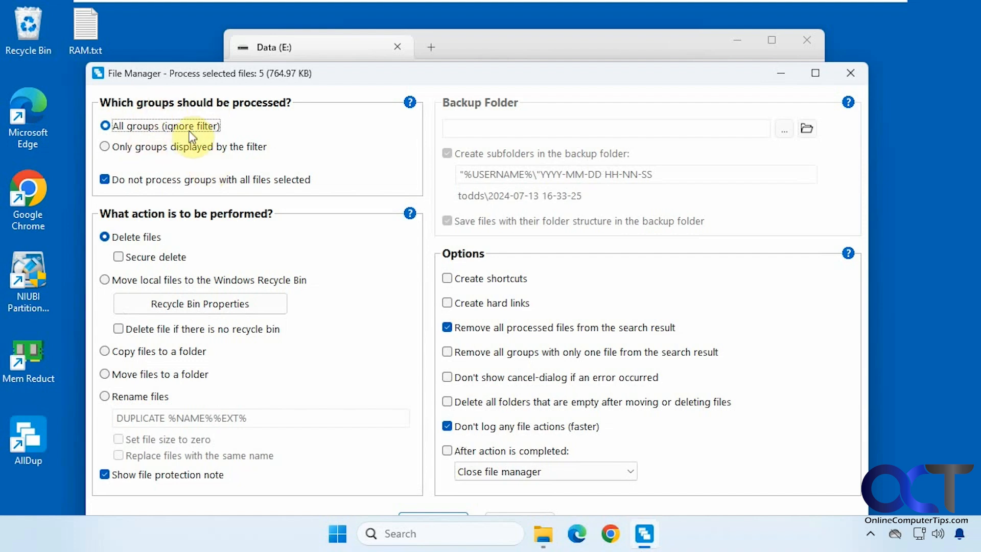
mouse_move(215, 156)
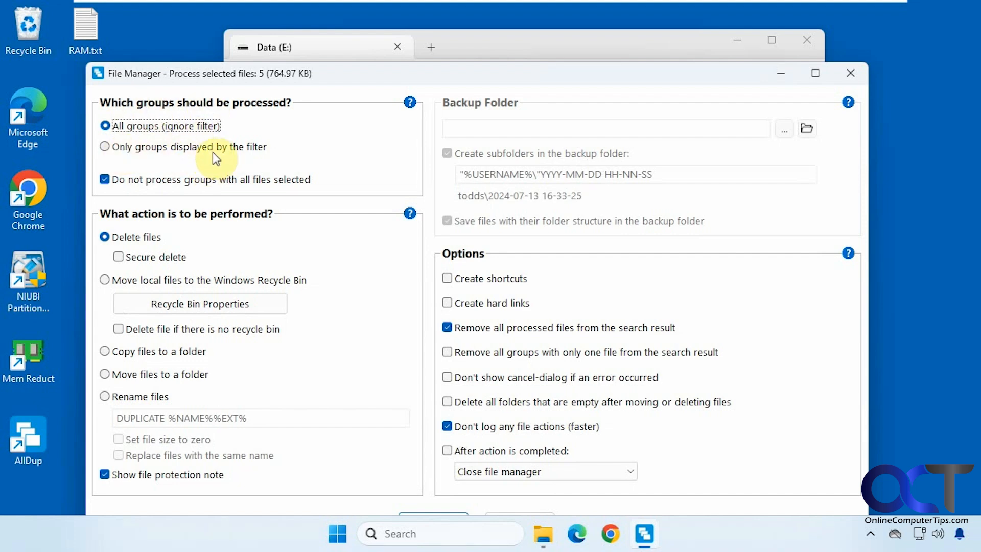
mouse_move(183, 239)
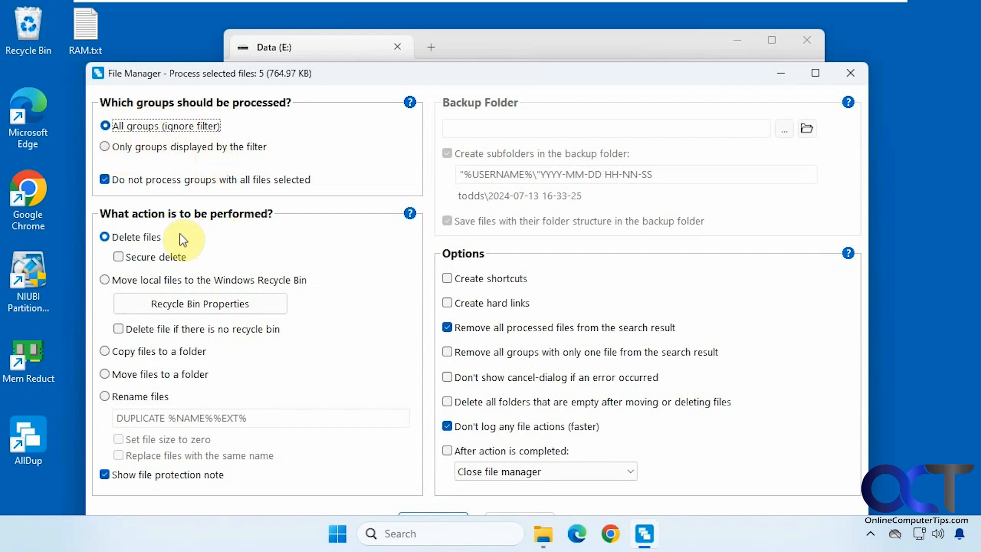
mouse_move(161, 261)
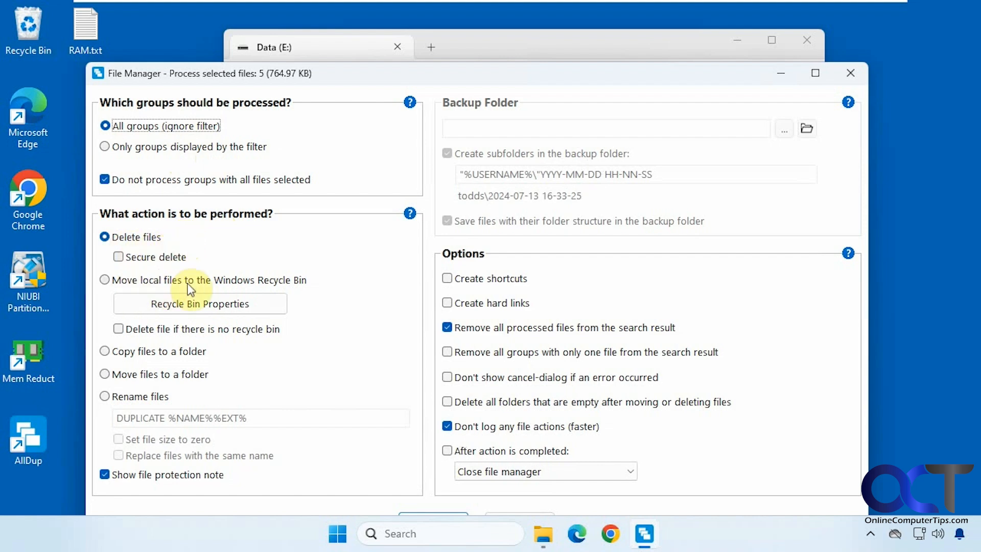
mouse_move(178, 360)
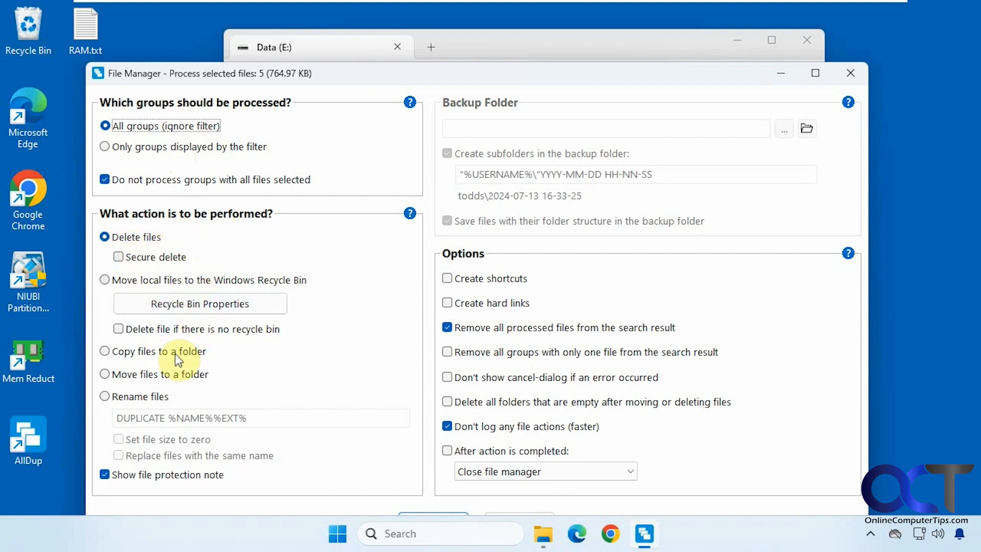
mouse_move(215, 386)
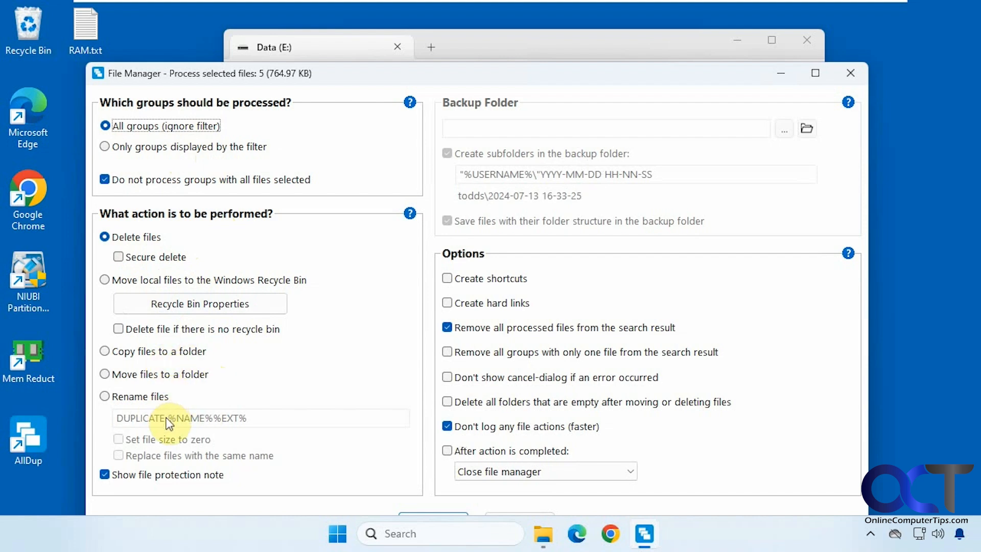
mouse_move(597, 131)
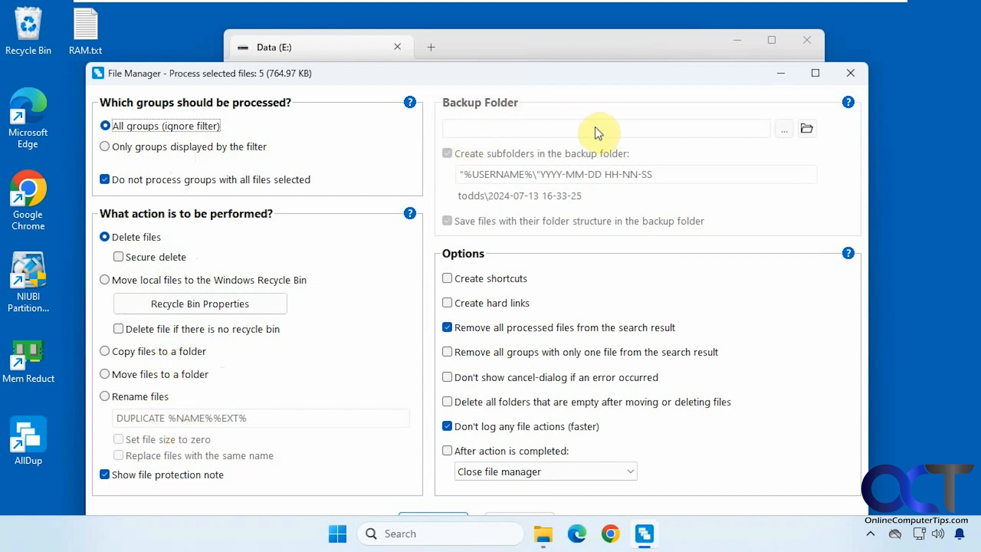
mouse_move(590, 133)
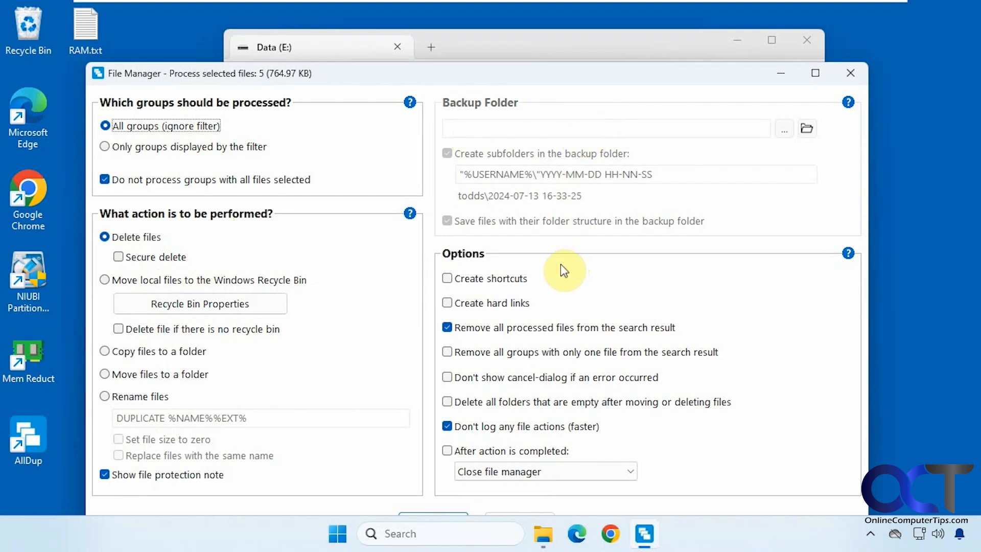
mouse_move(523, 338)
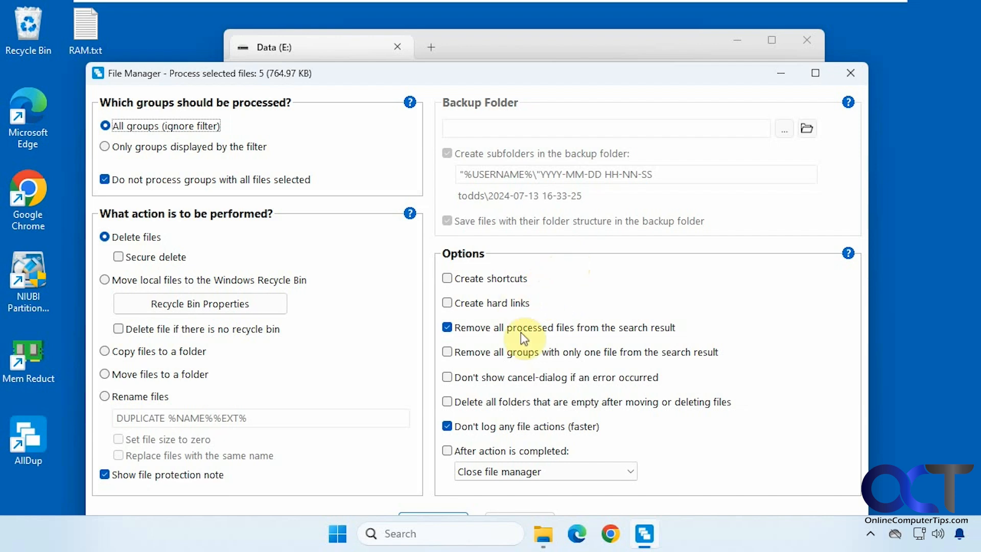
mouse_move(532, 330)
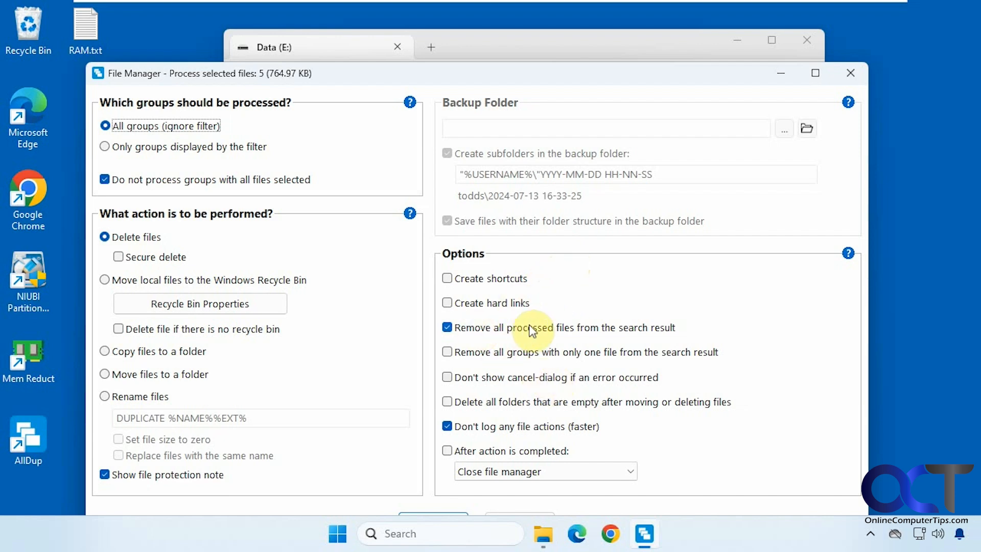
mouse_move(531, 331)
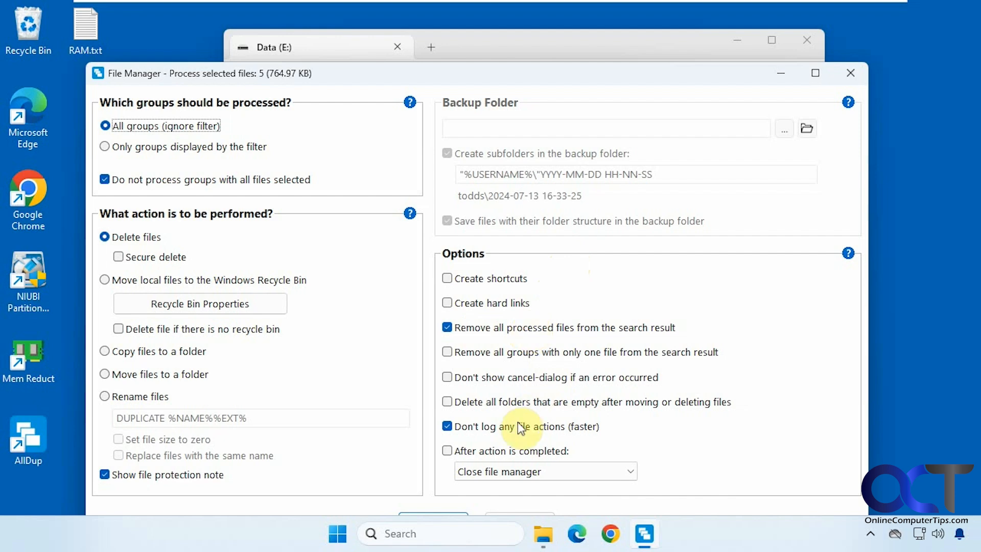
mouse_move(548, 385)
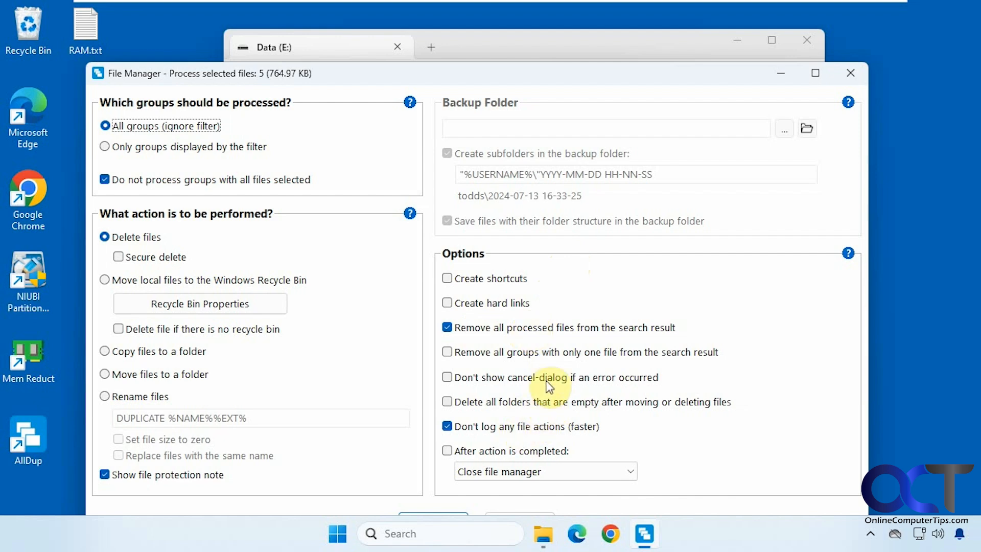
mouse_move(599, 470)
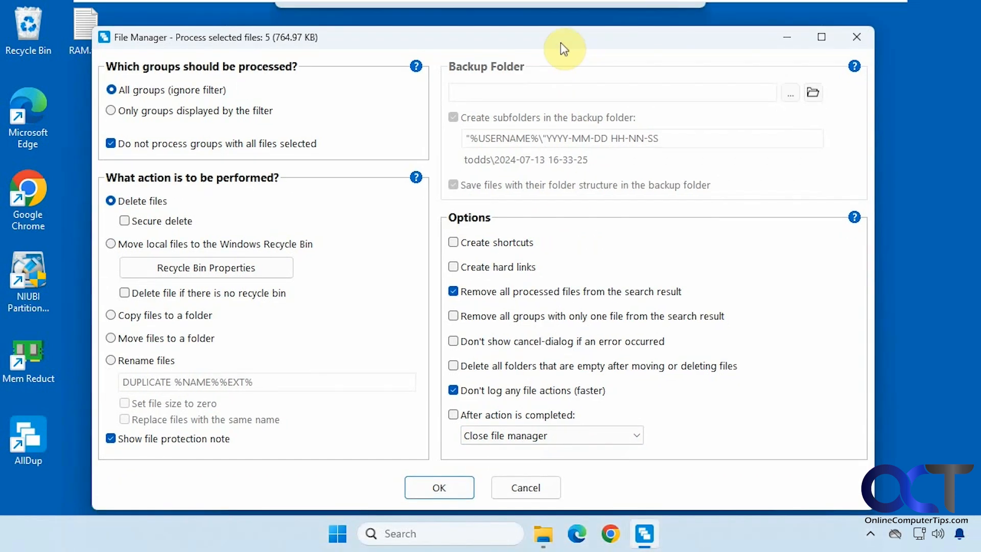
Delete the five selected duplicate files, confirming the Important Note warning.
left_click(438, 487)
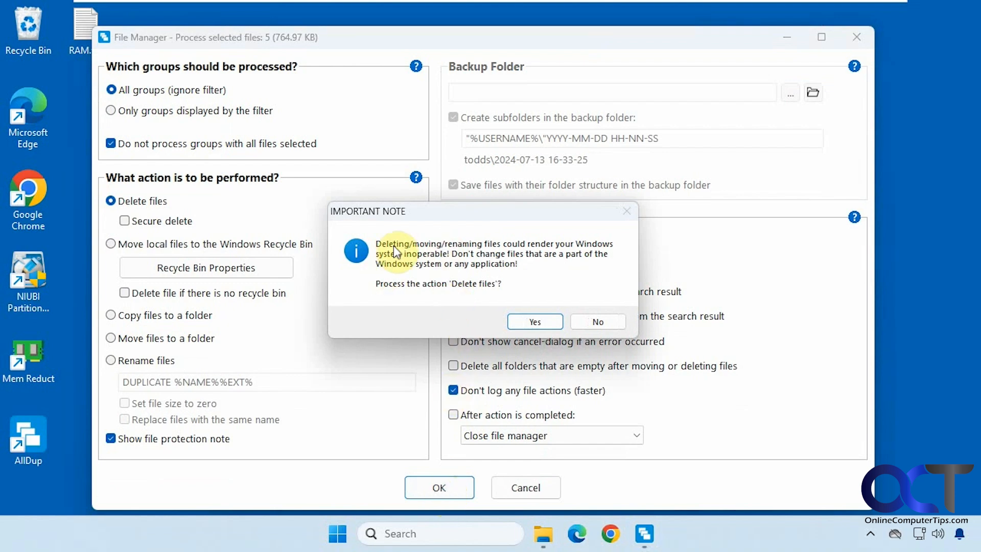
mouse_move(452, 256)
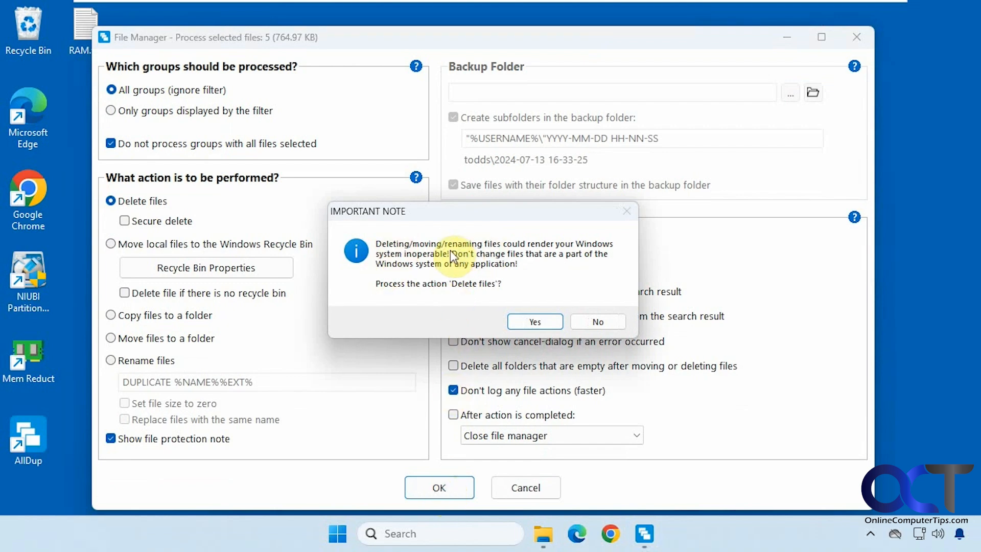
left_click(533, 321)
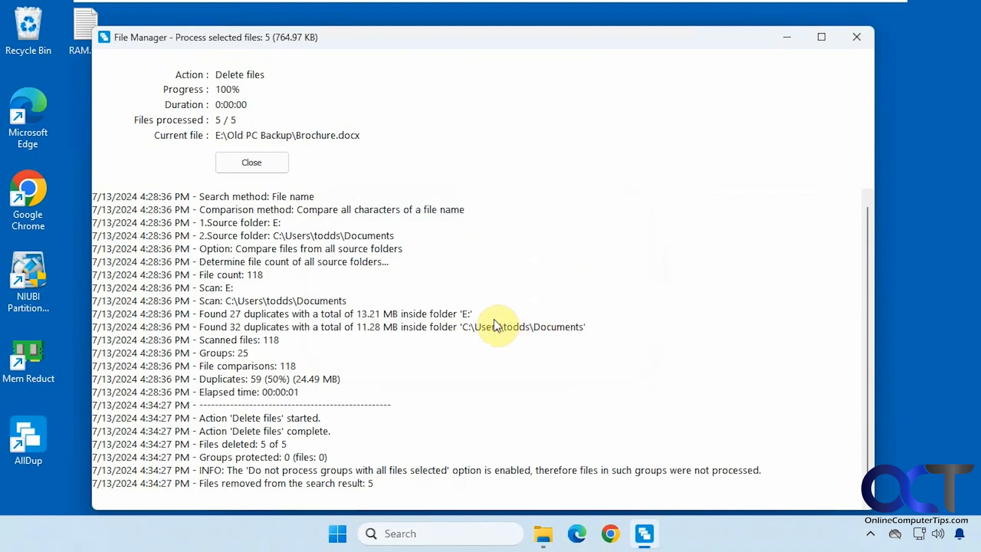
mouse_move(212, 472)
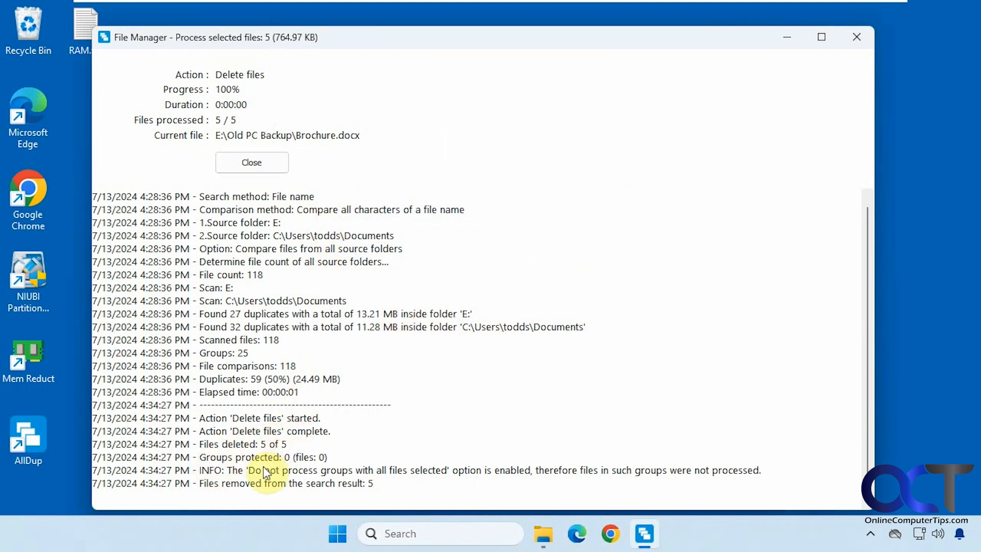
mouse_move(342, 481)
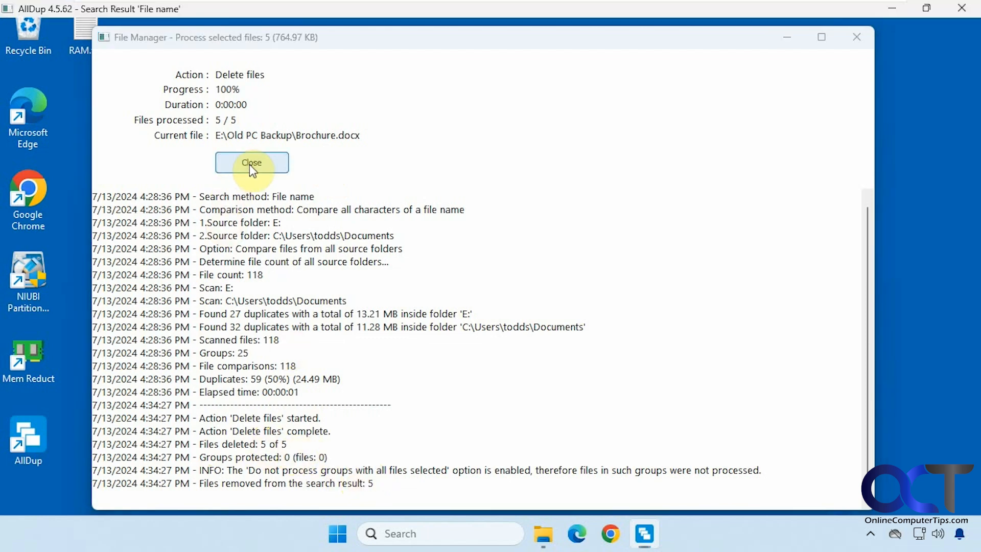
Close the finished processing window, leaving 54 duplicates listed with the log panel.
left_click(252, 162)
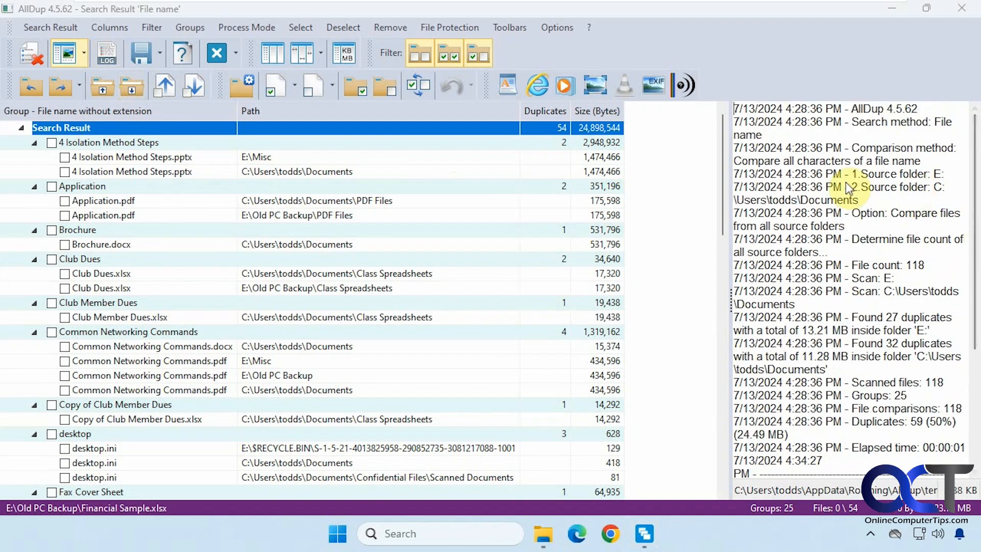
mouse_move(701, 213)
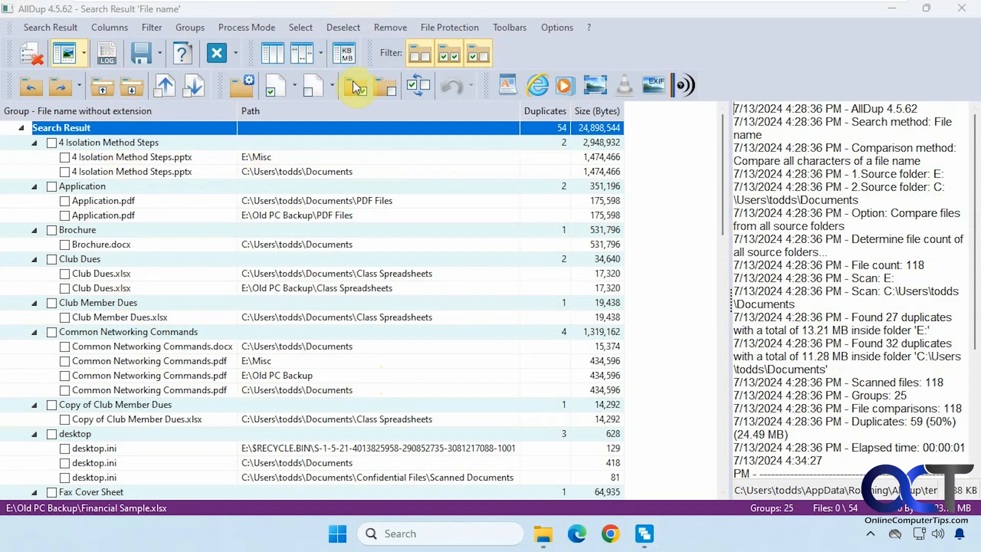
mouse_move(228, 190)
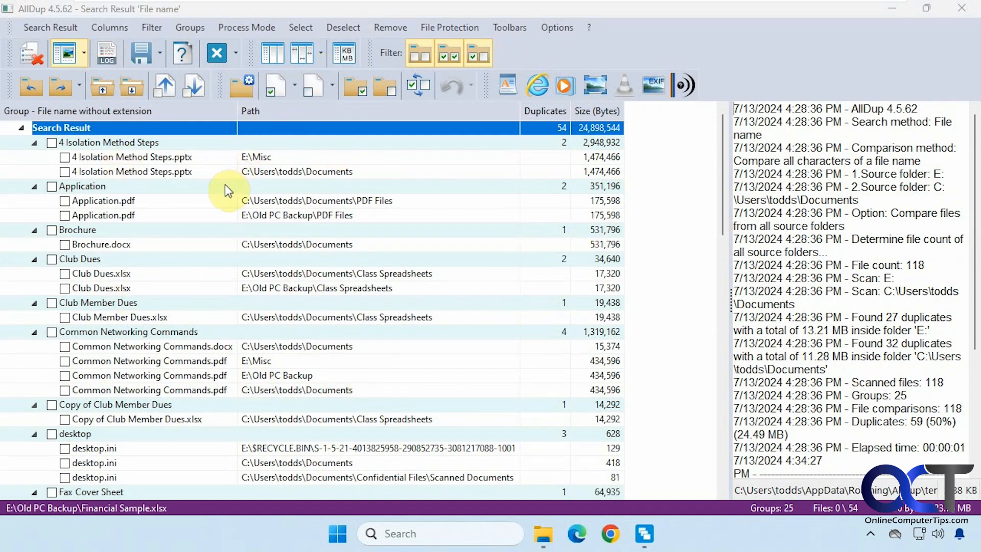
mouse_move(238, 228)
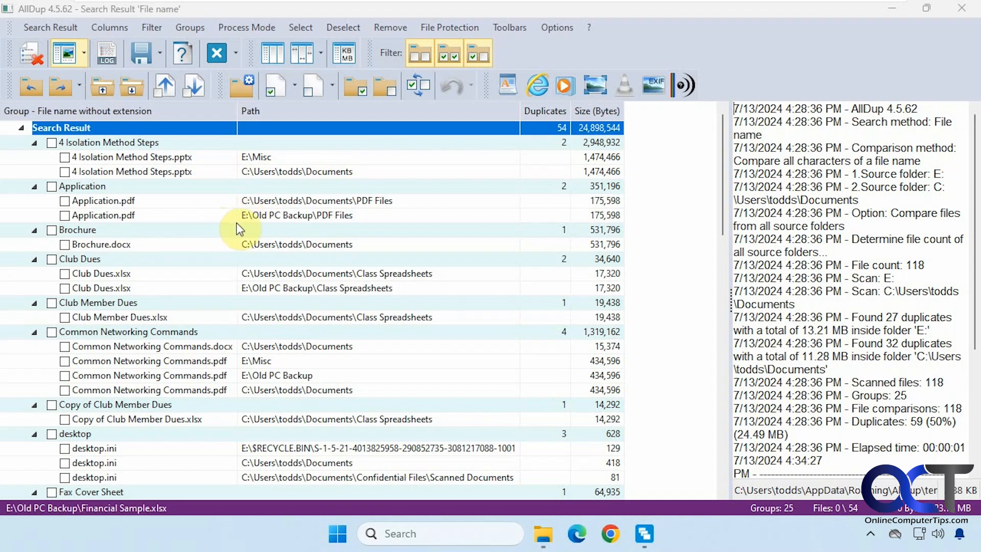
mouse_move(232, 230)
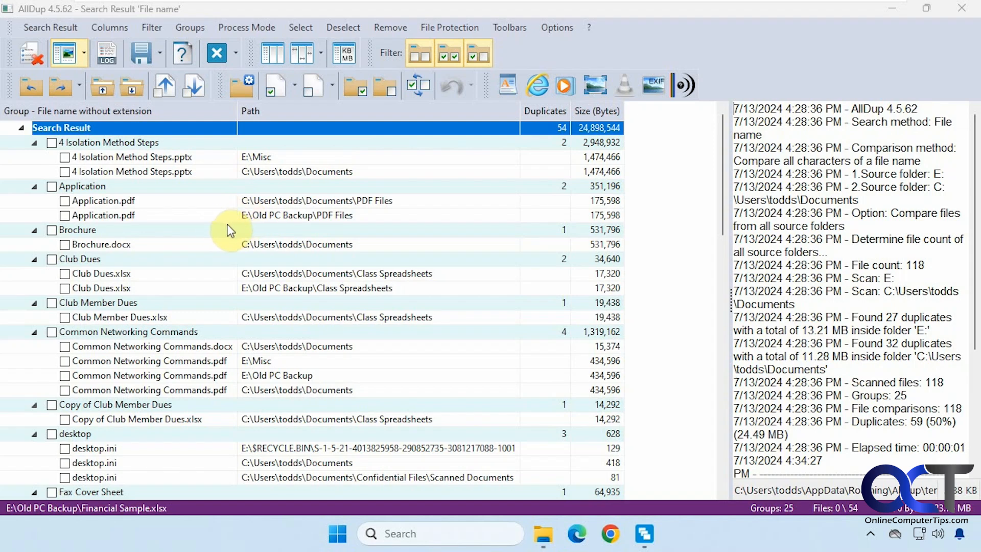